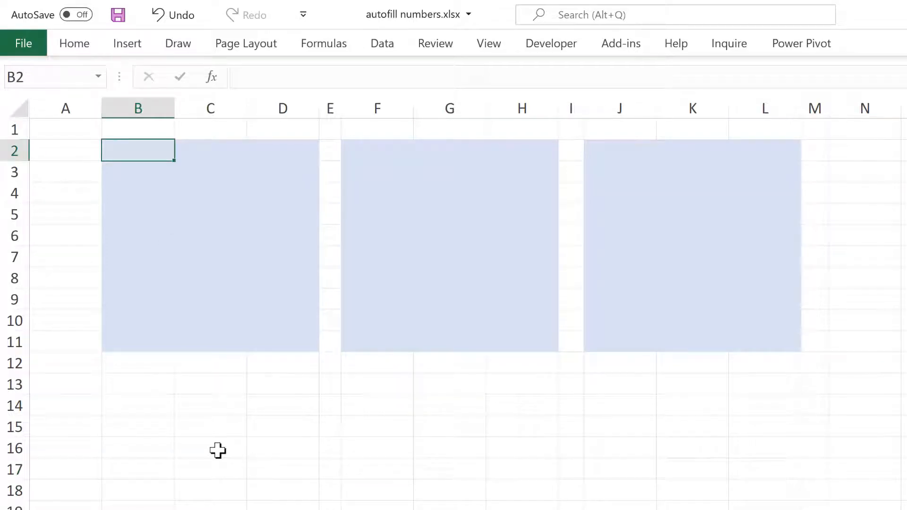
Enter 1, 2, 3 across B2:D2 and 4, 5, 6 across B3:D3.
text(1)
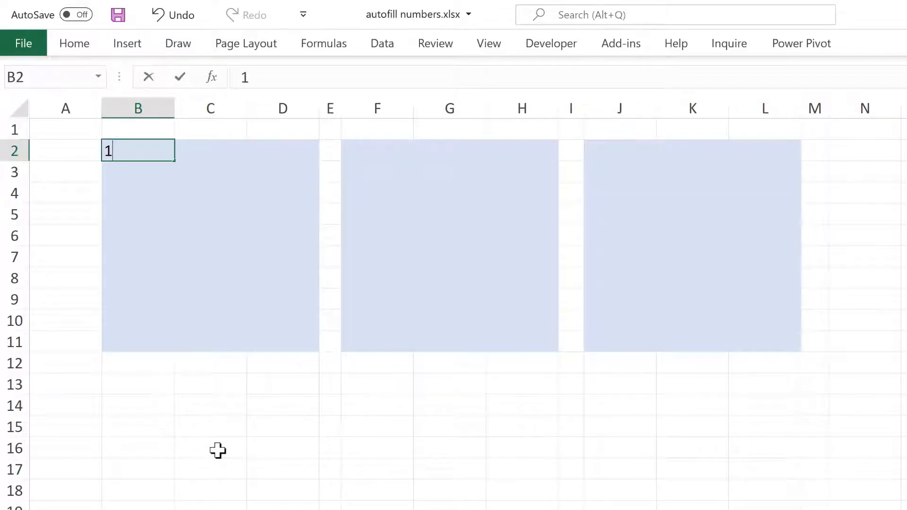
key(ctrl+enter)
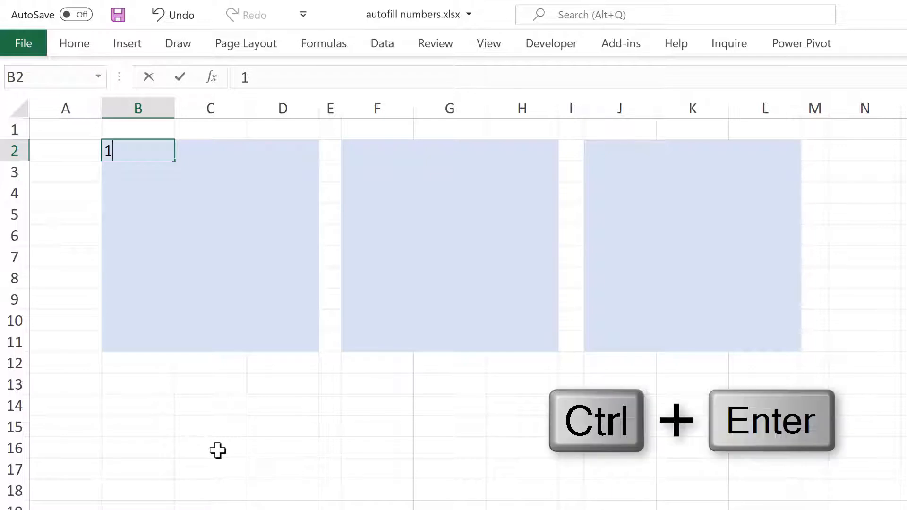
key(ctrl+enter)
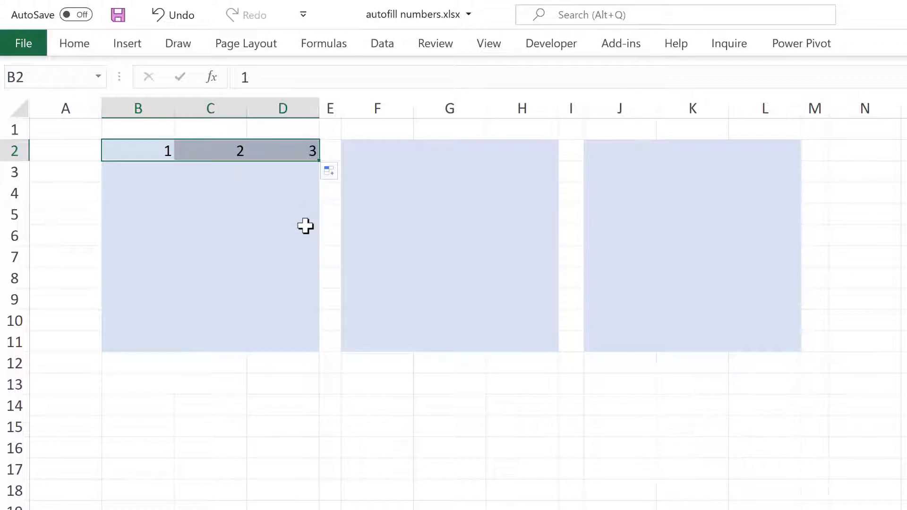
click(138, 172)
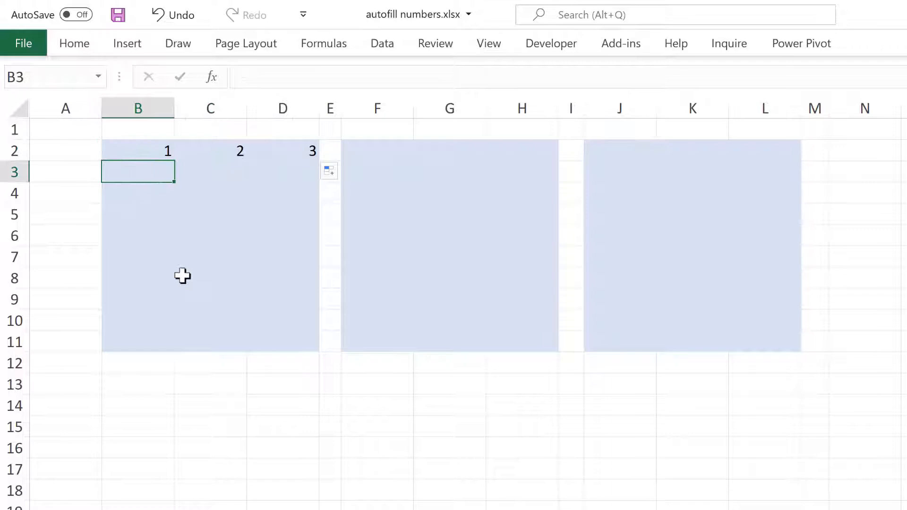
text(4)
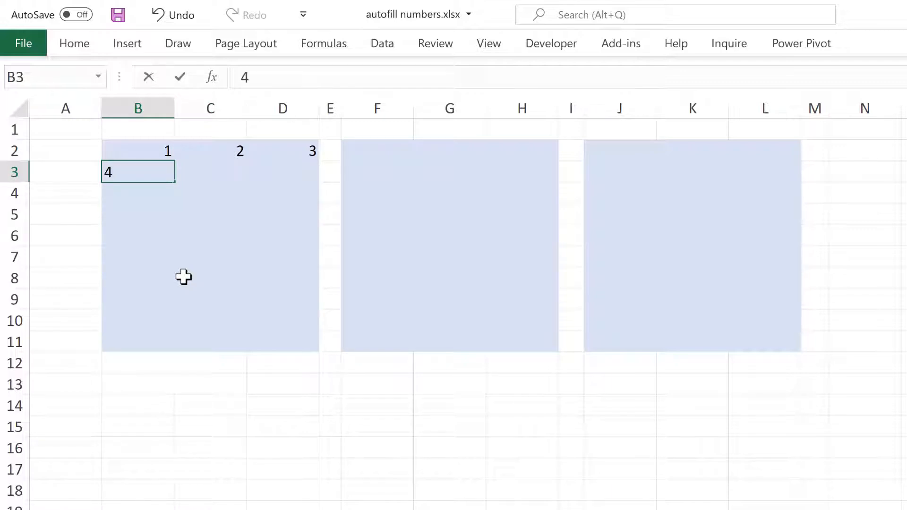
key(ctrl+enter)
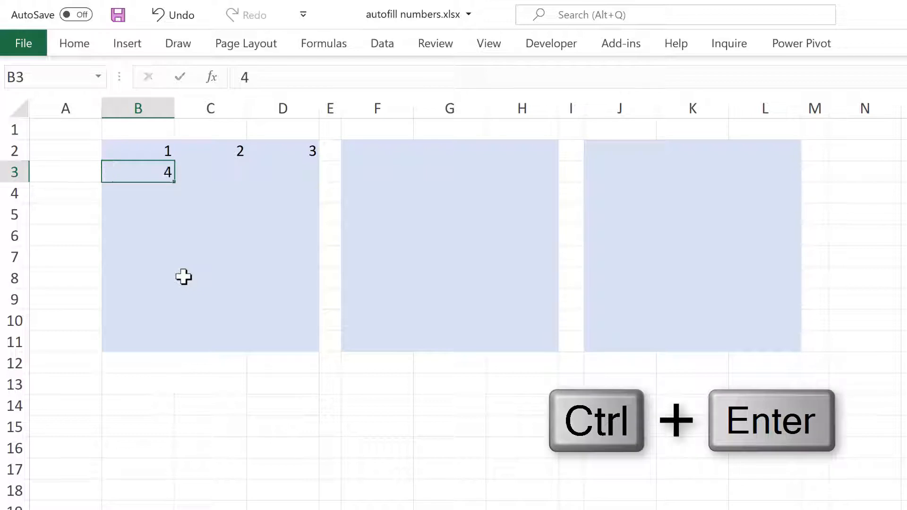
mouse_move(176, 181)
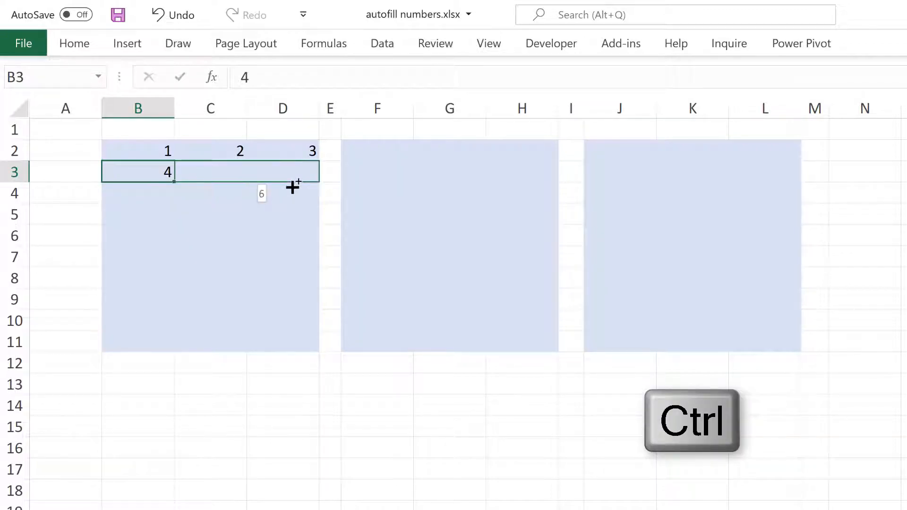
drag(173, 171, 313, 171)
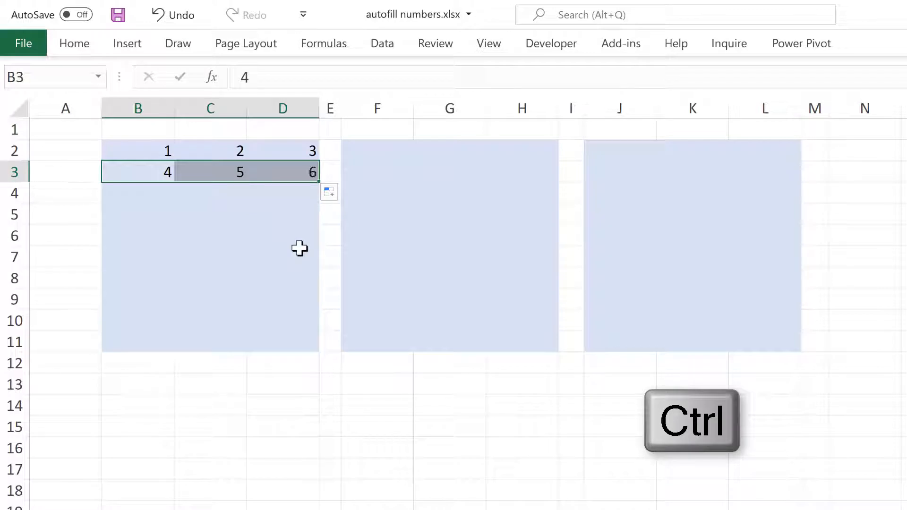
Fill the B2:D3 pattern down to row 11 so the block counts 1 to 30 row by row.
click(138, 150)
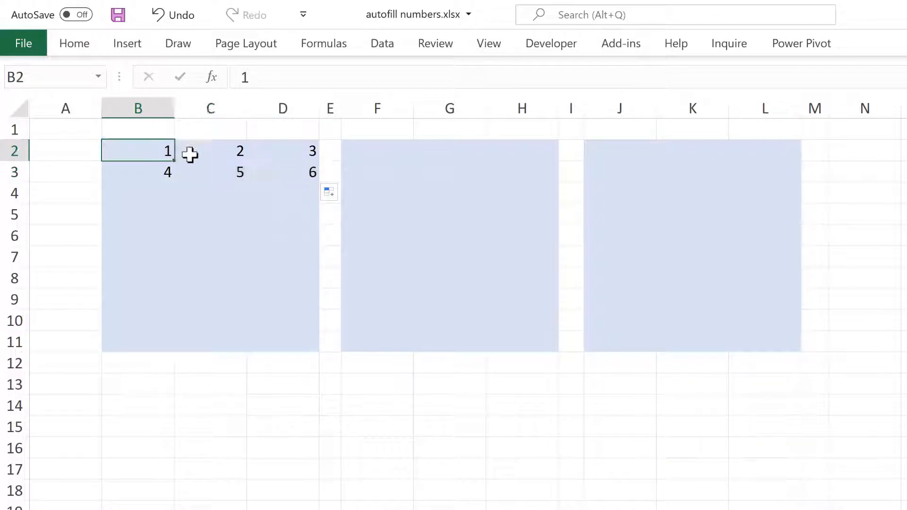
drag(169, 150, 284, 171)
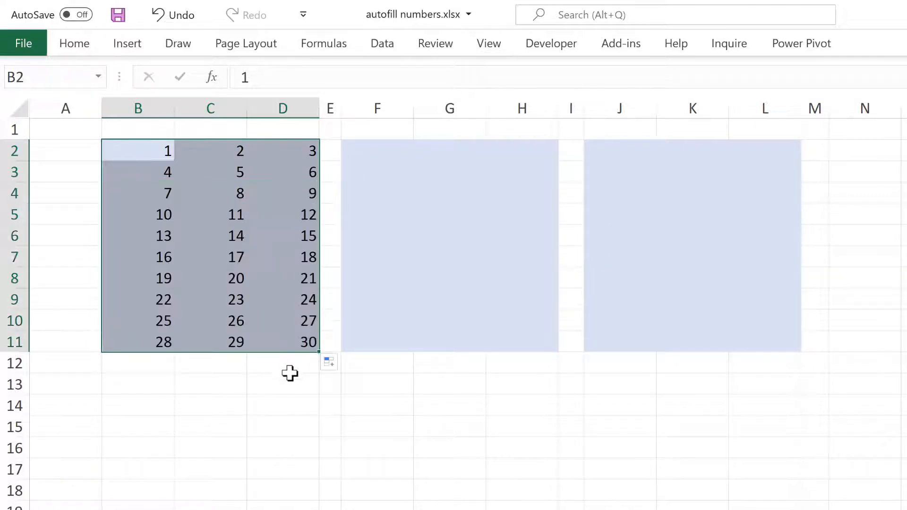
click(283, 385)
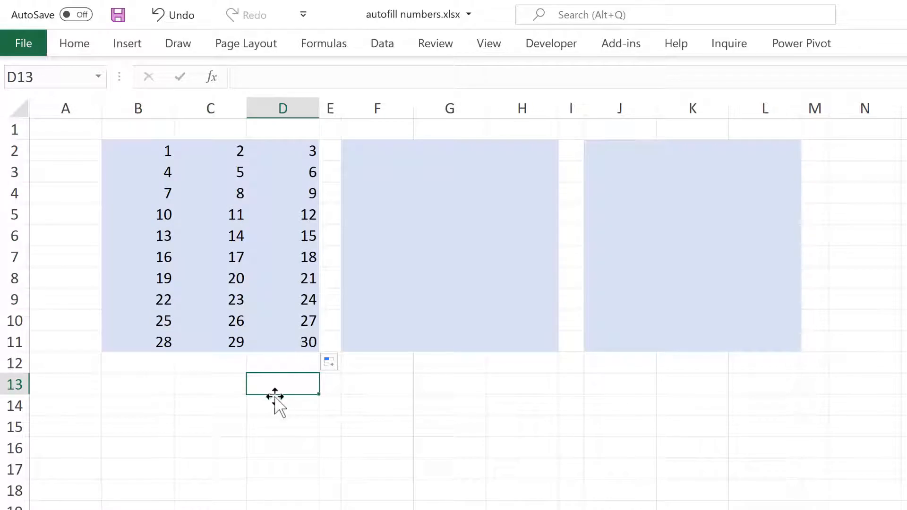
Enter 1, 2, 3 in F2:H2 and =F2+3 in F3, filled through H11 to reach 30.
click(377, 150)
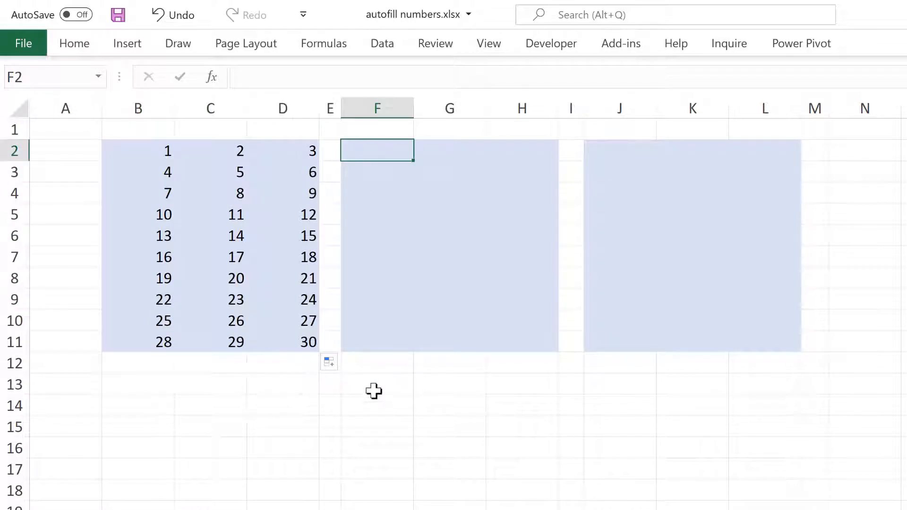
text(1)
click(450, 150)
text(2)
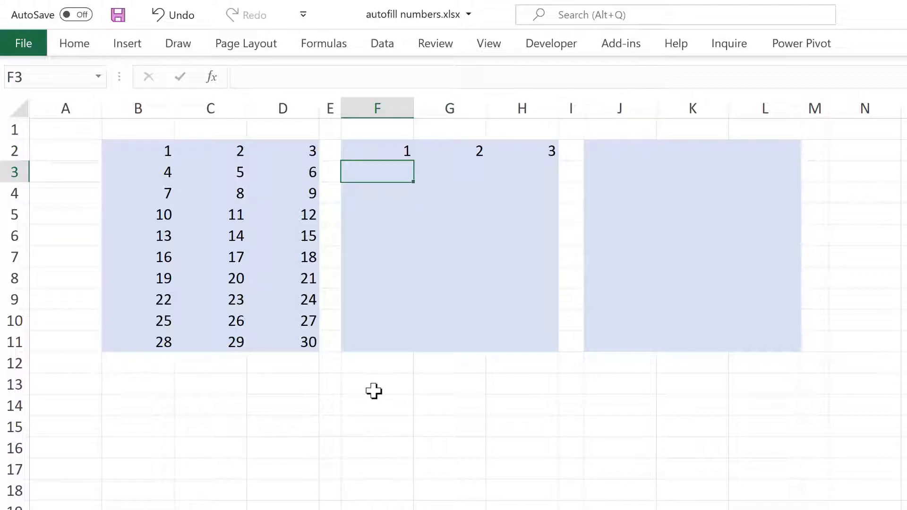
text(=F2)
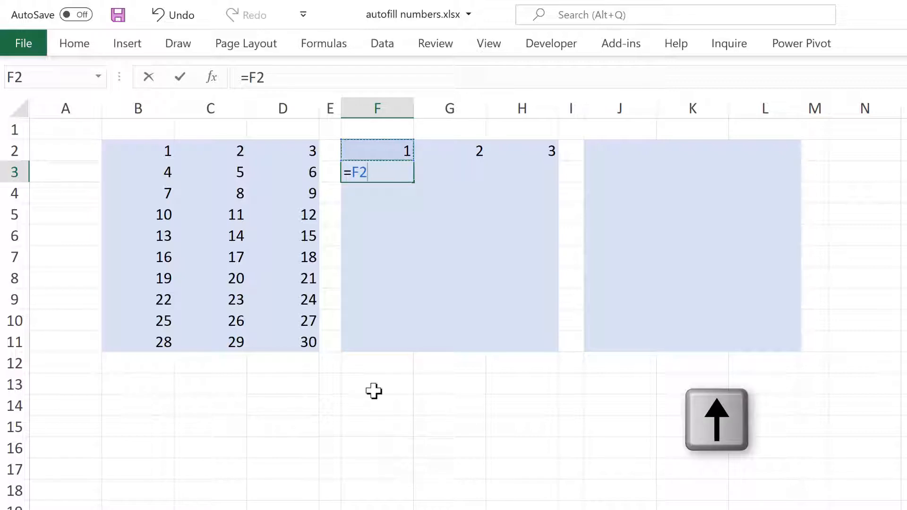
text(+3)
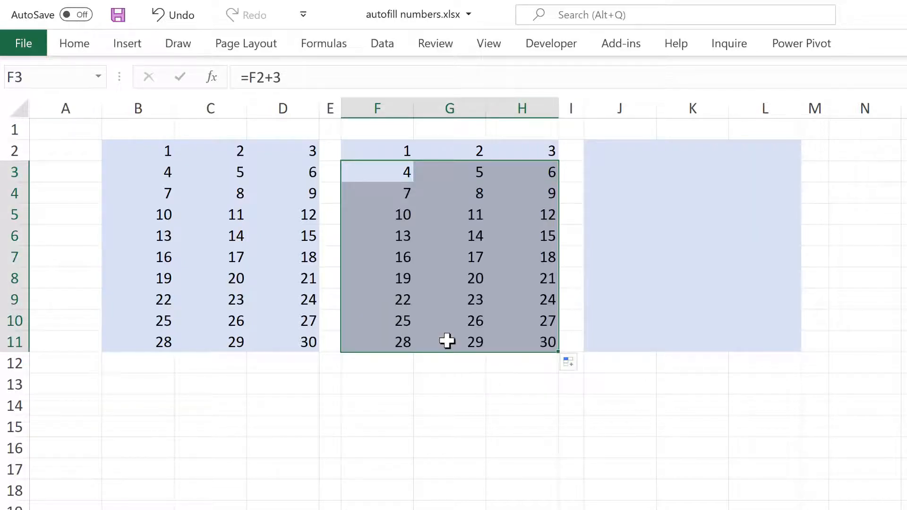
Verify that G11's copied formula references G10.
click(450, 342)
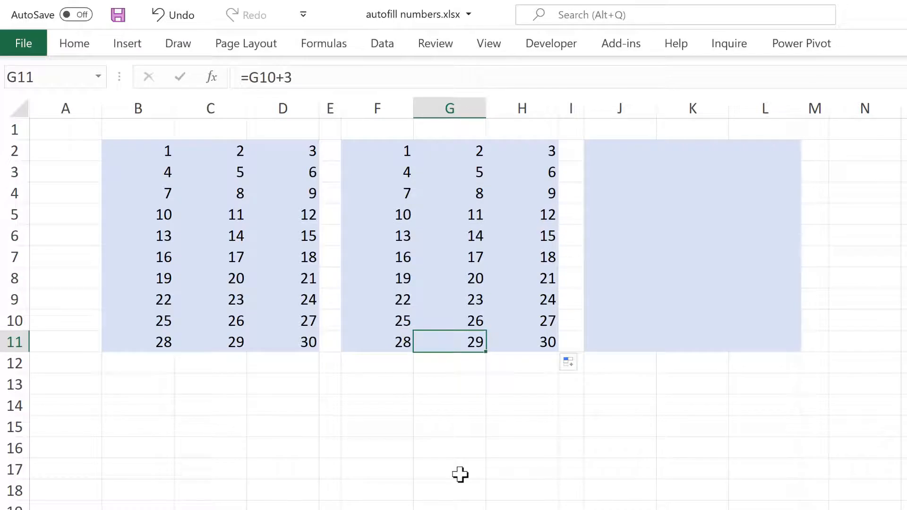
double_click(450, 342)
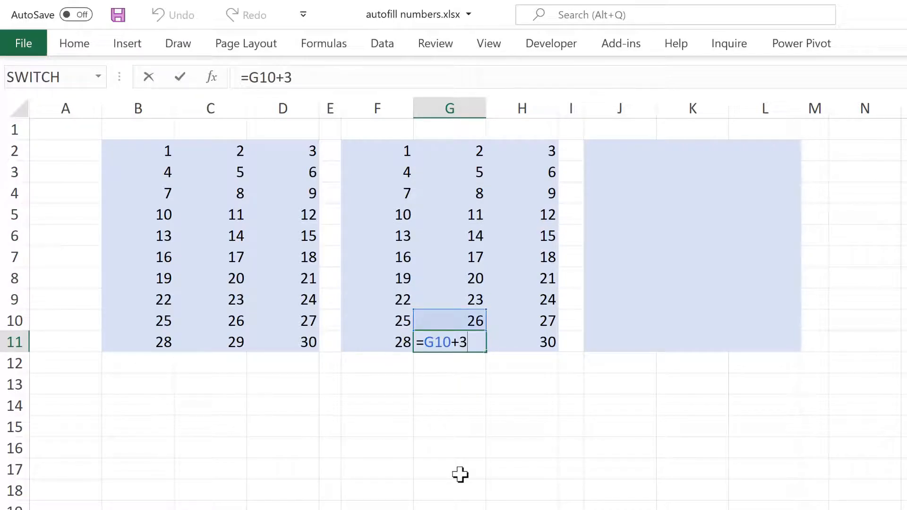
mouse_move(466, 435)
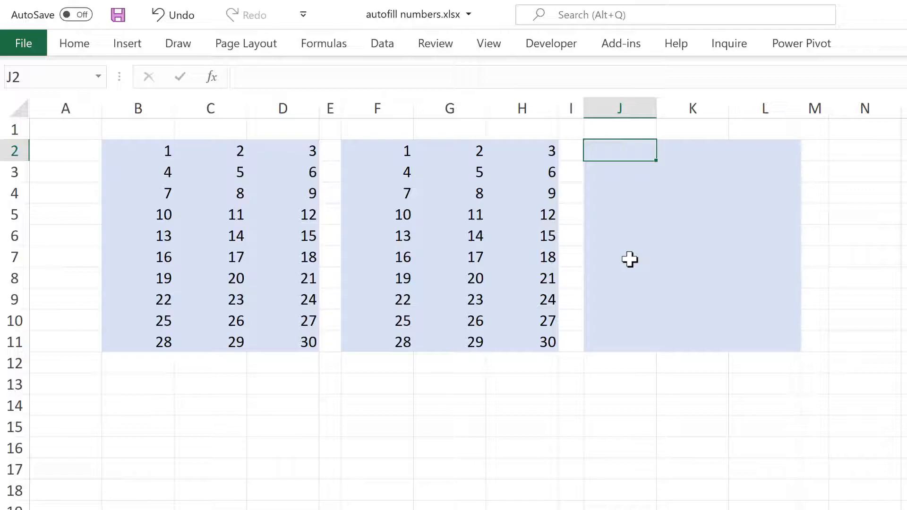
Enter =SEQUENCE(10,3,1,1) in J2 so 1 to 30 spill into J2:L11.
text(=s)
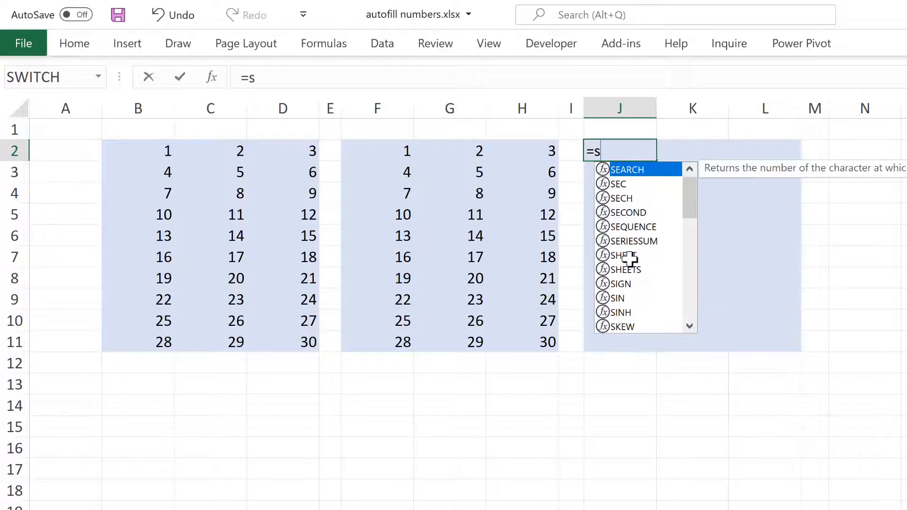
key(Tab)
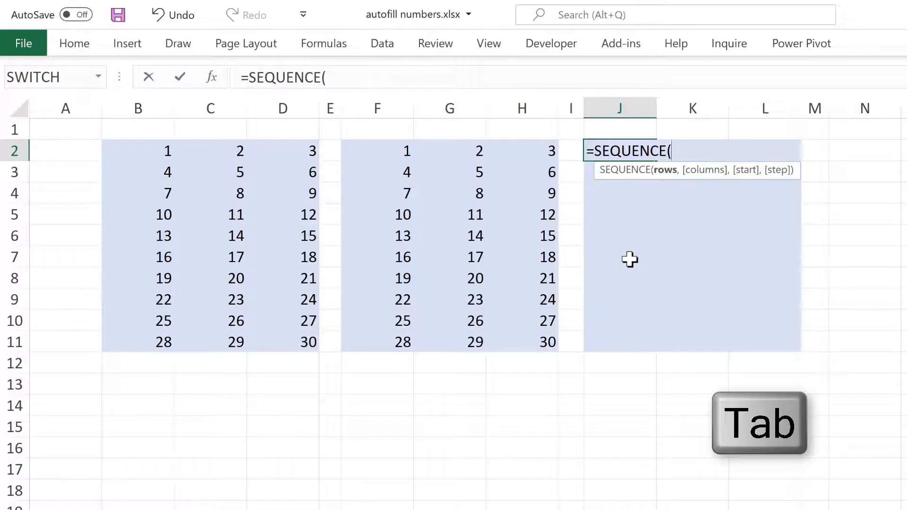
text(10,)
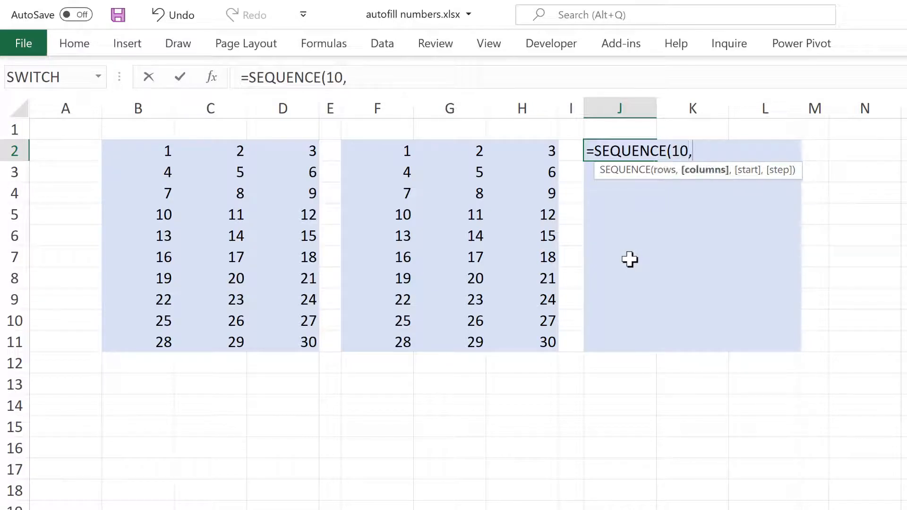
text(3,)
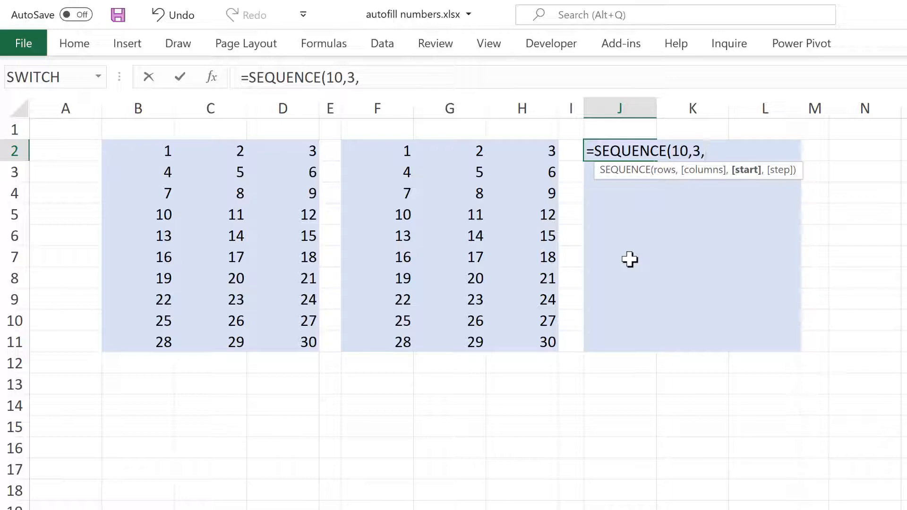
text(1,)
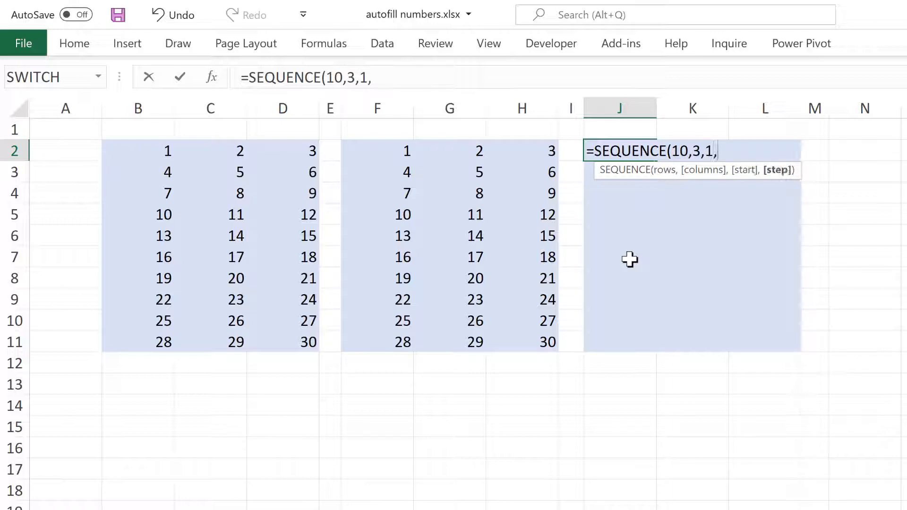
text(1)
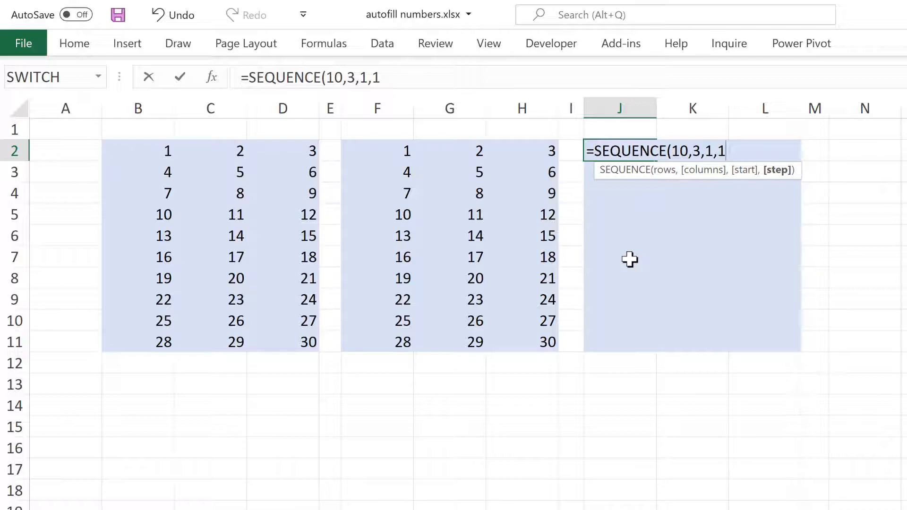
text())
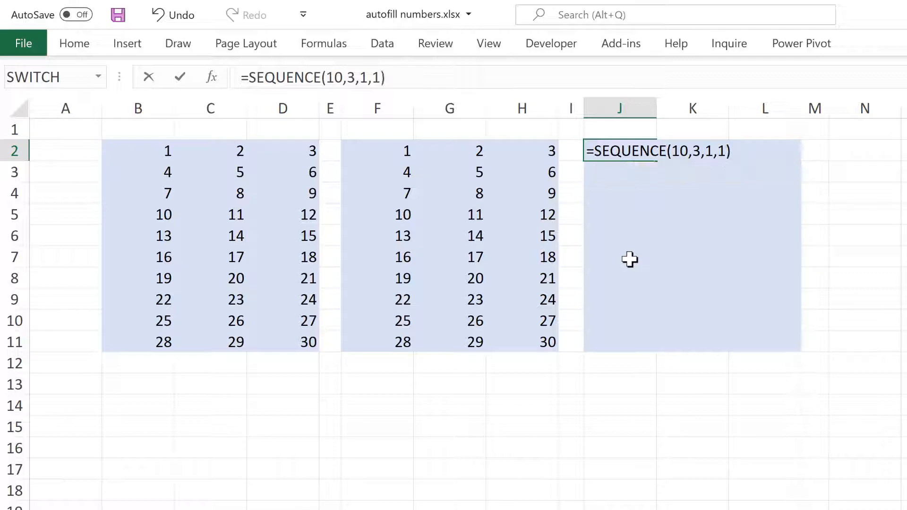
key(Return)
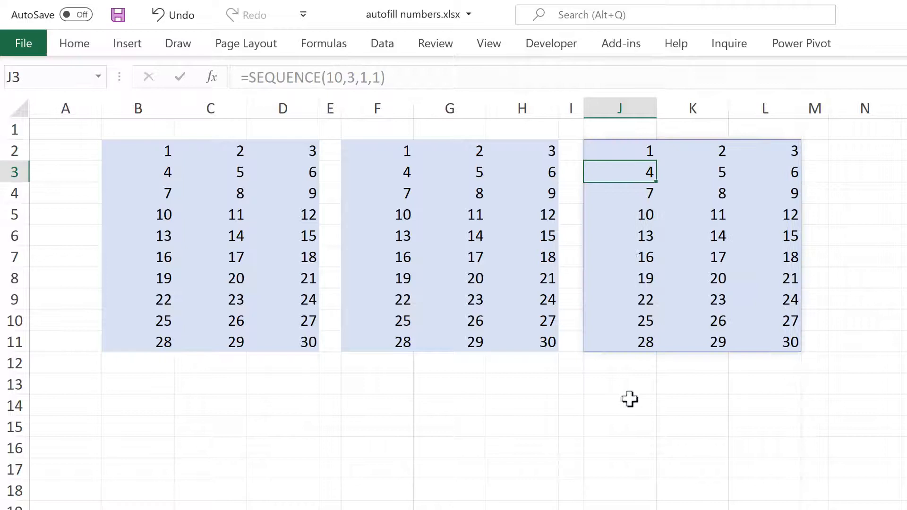
click(620, 406)
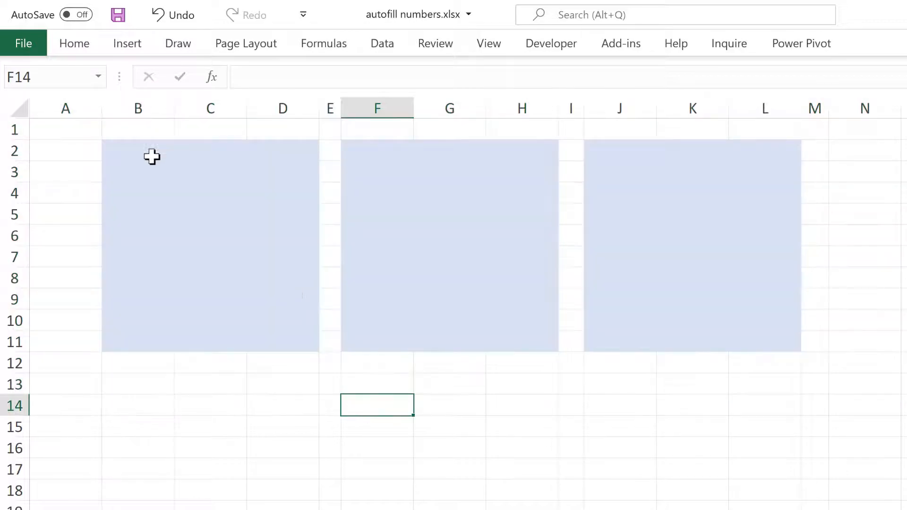
Enter =ROW(A1) in B2, fill it down to B11 and check the copied formula there.
text(=row()
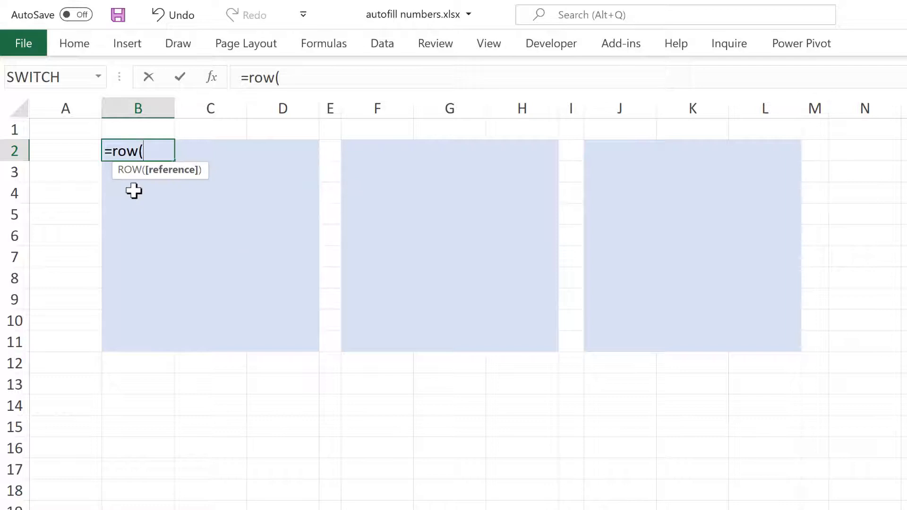
click(66, 130)
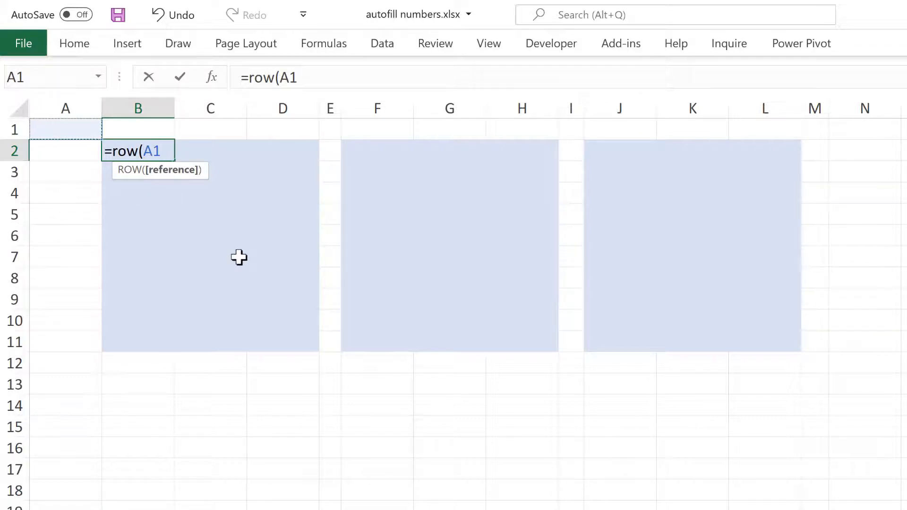
text())
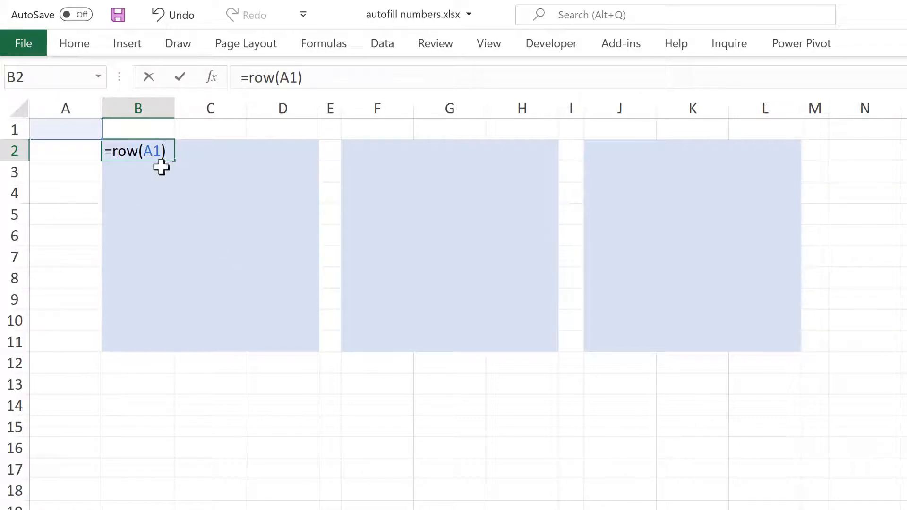
mouse_move(161, 187)
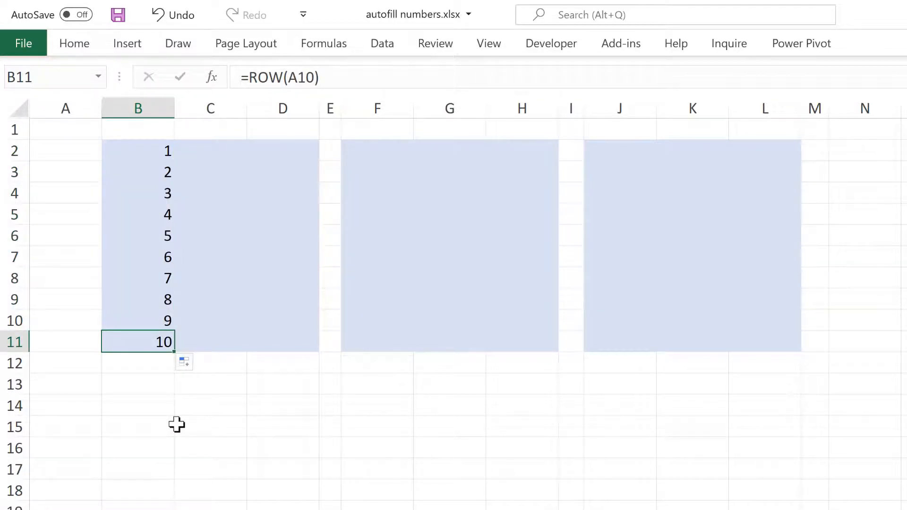
double_click(138, 342)
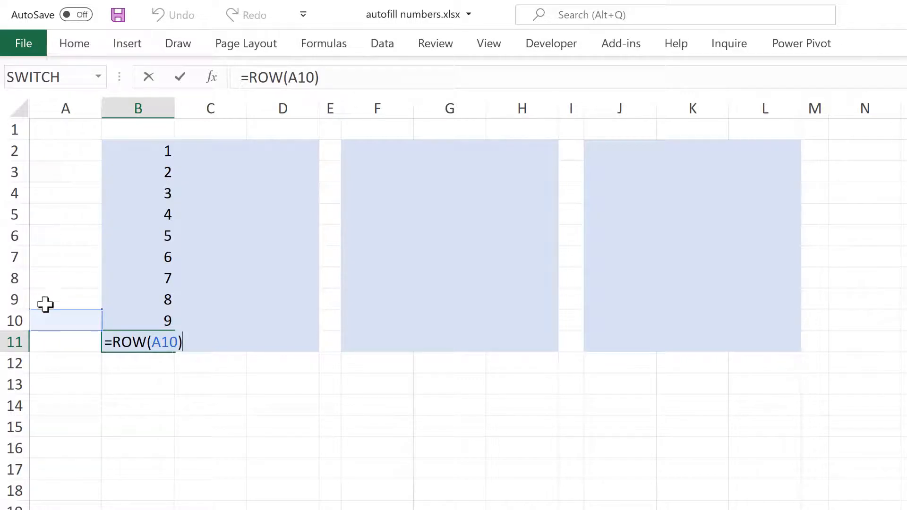
mouse_move(167, 397)
text(=)
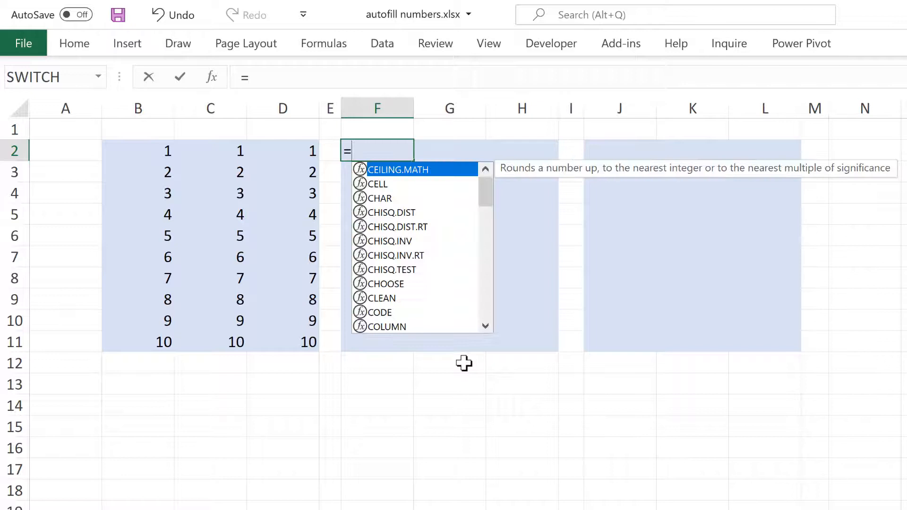
Enter =COLUMN(A1) in F2, fill to F11 and inspect the copied formula in F11.
key(Tab)
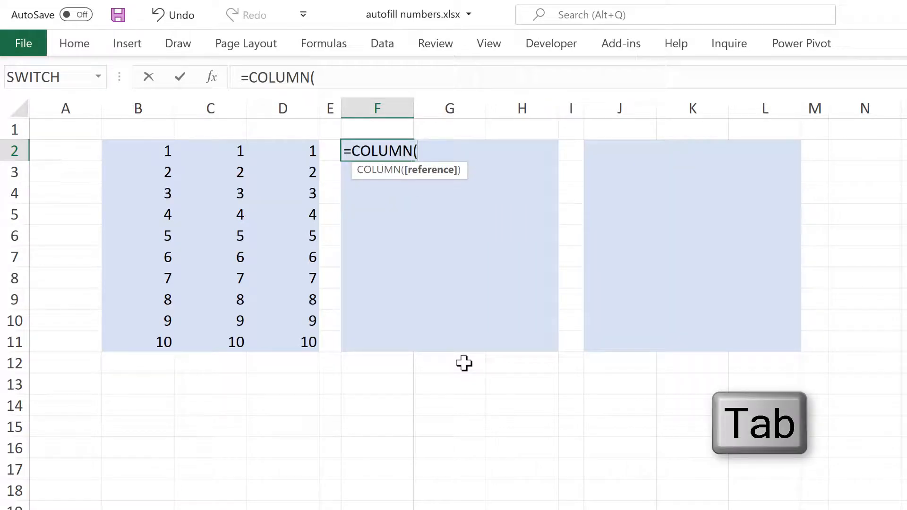
text(a1))
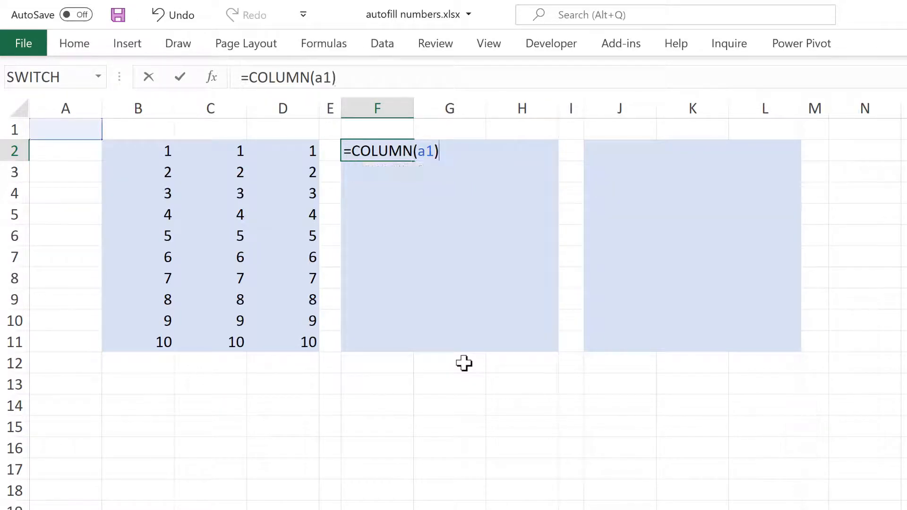
mouse_move(81, 125)
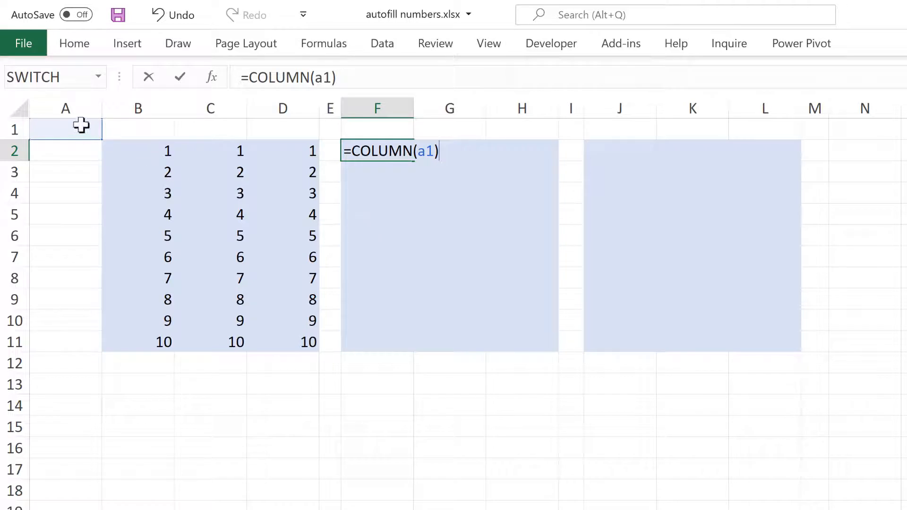
mouse_move(337, 207)
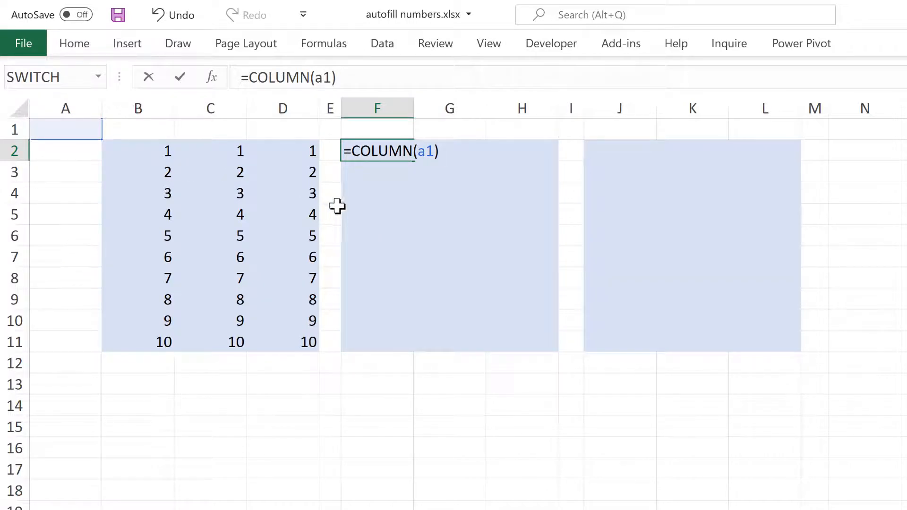
key(Return)
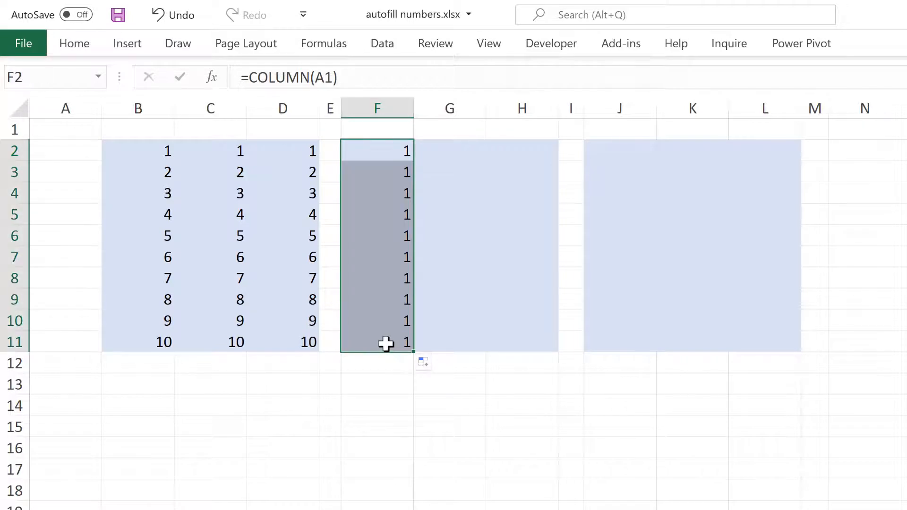
double_click(377, 342)
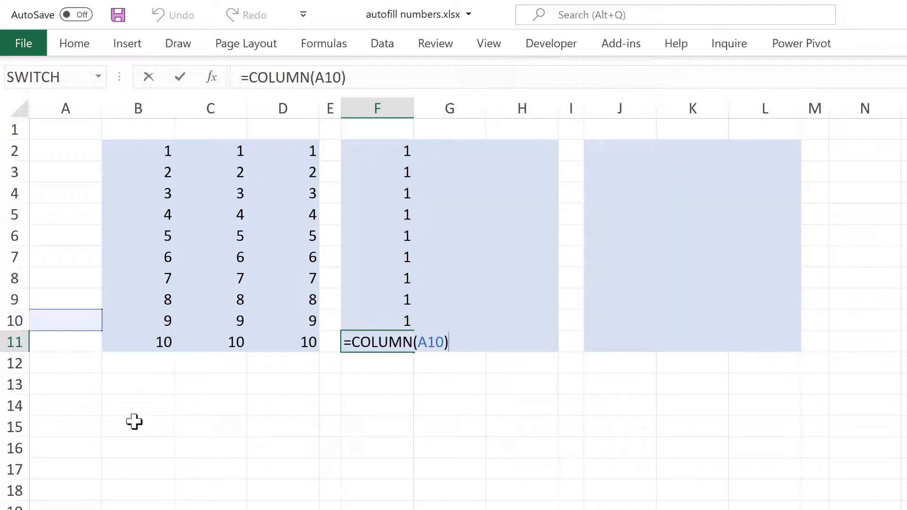
mouse_move(72, 251)
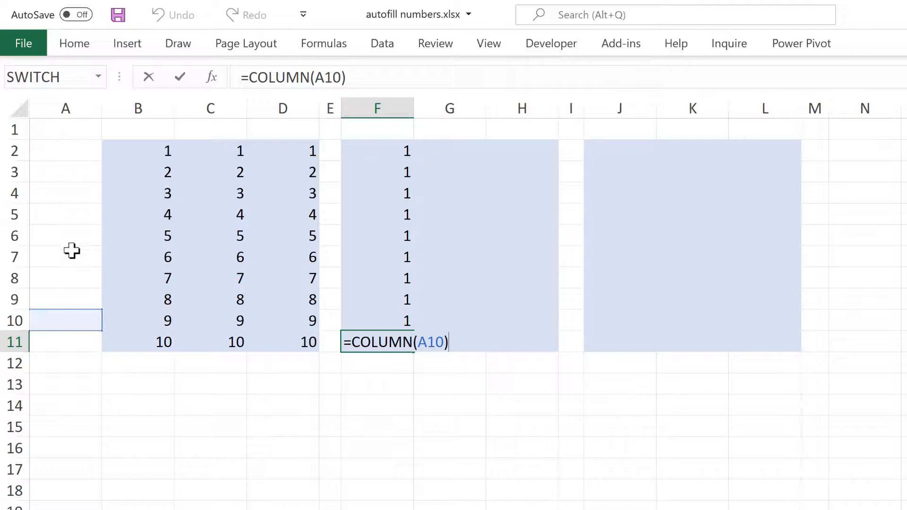
key(Return)
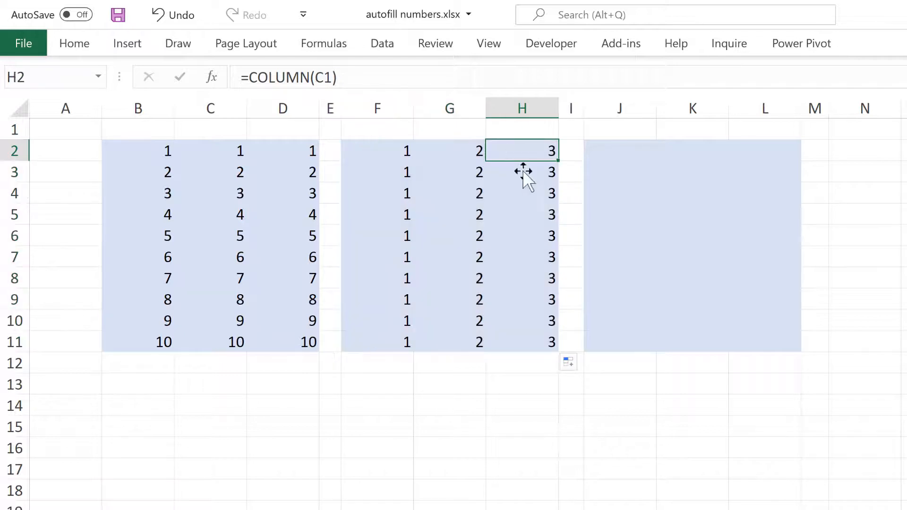
mouse_move(530, 218)
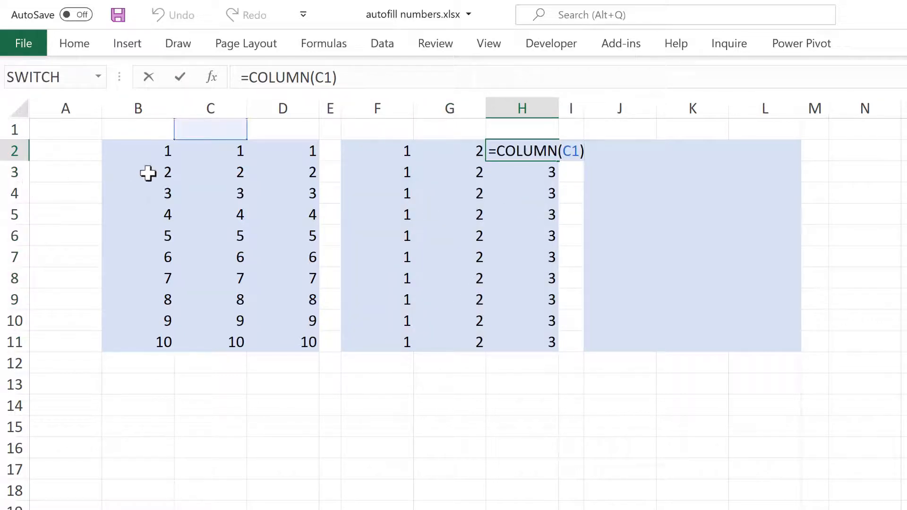
mouse_move(201, 132)
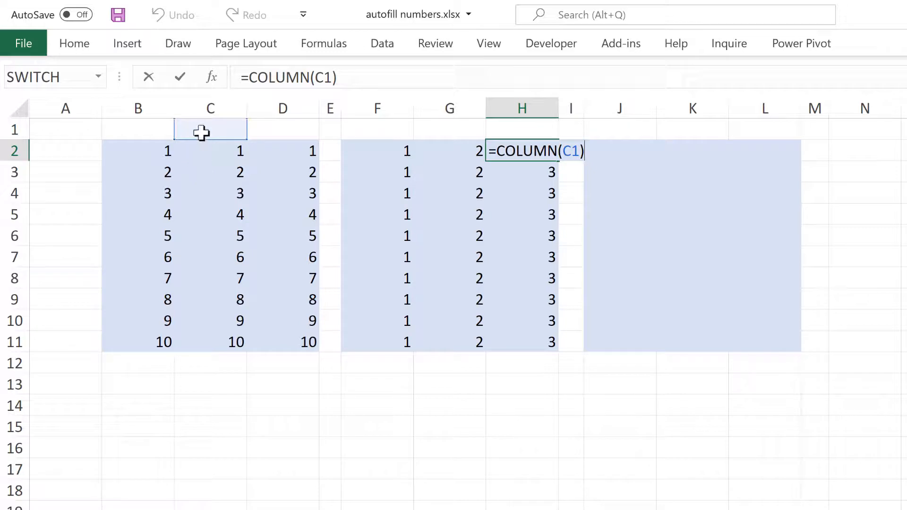
mouse_move(199, 150)
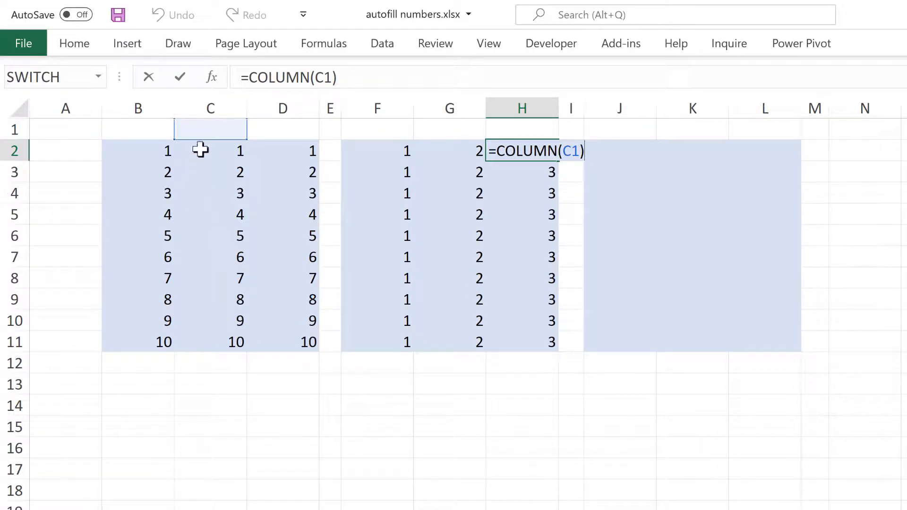
Enter =ROW(A1)+COLUMN(A1) in J2, filled to L11, and check K7's copy.
click(619, 150)
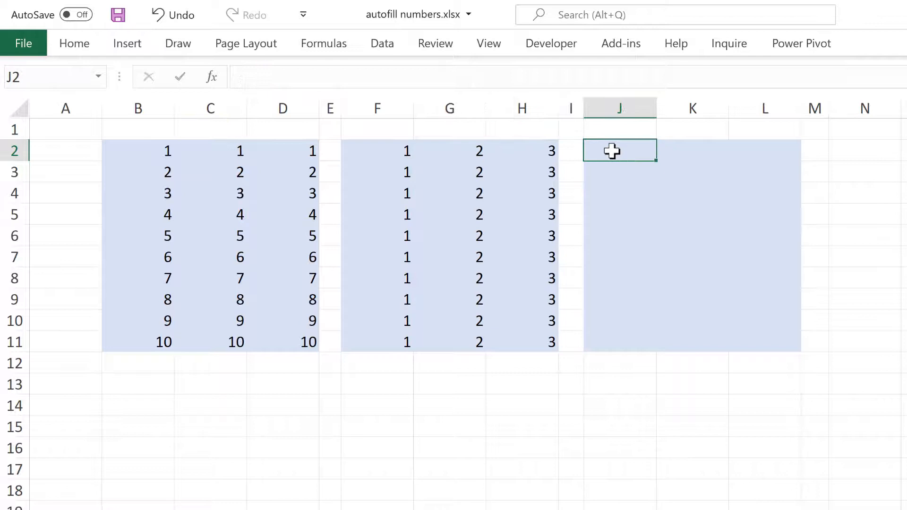
text(=ro)
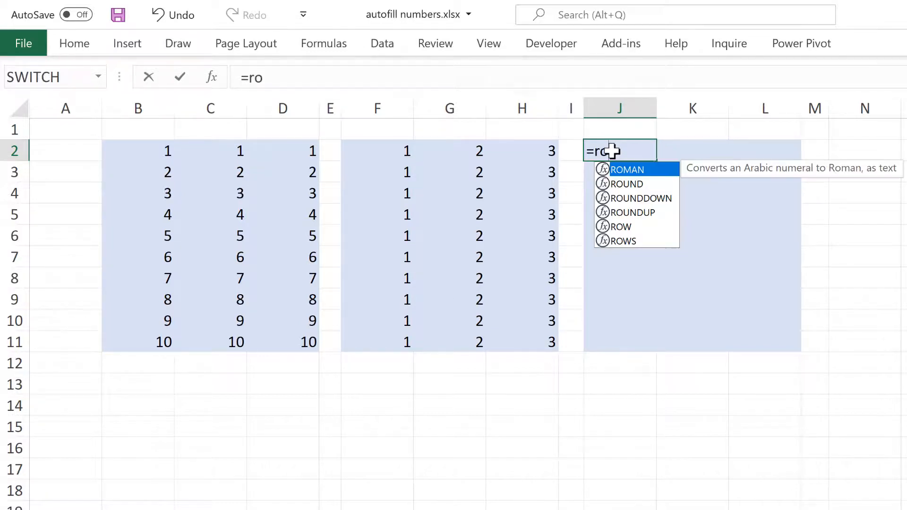
text(w(a)
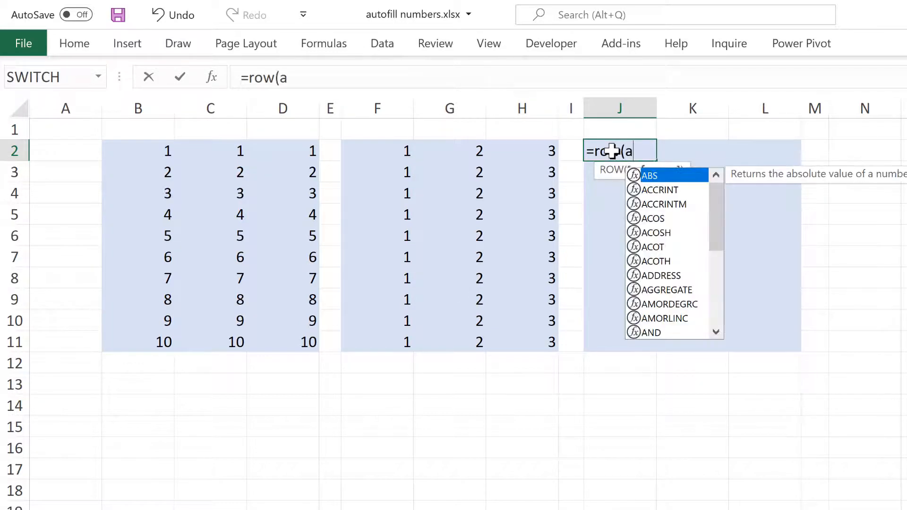
text(1)+)
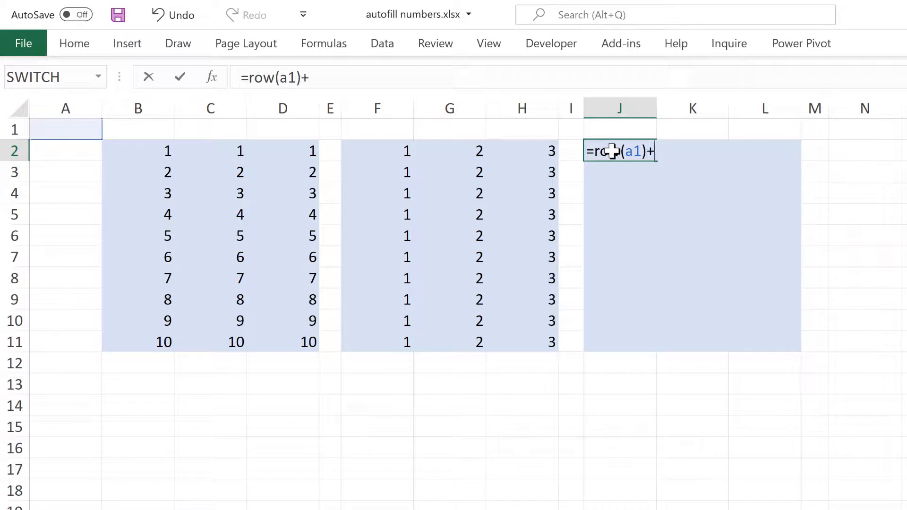
text(column(a)
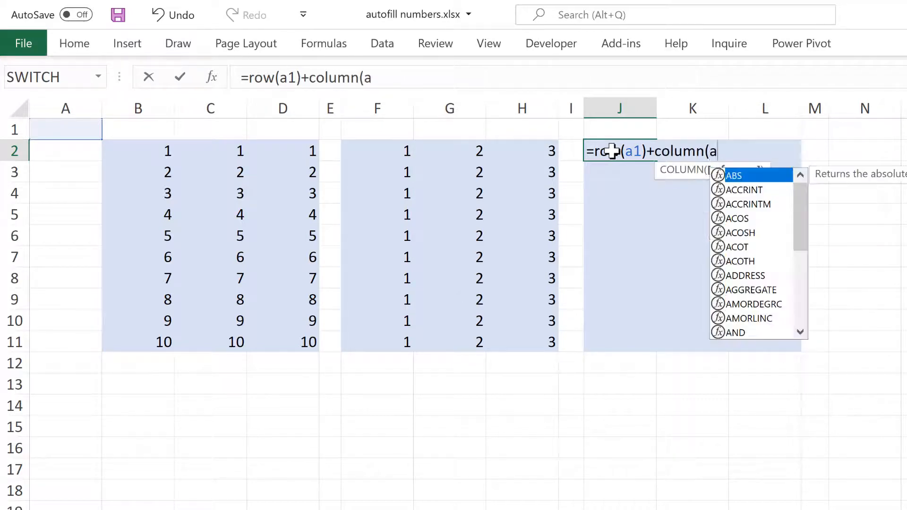
text(1))
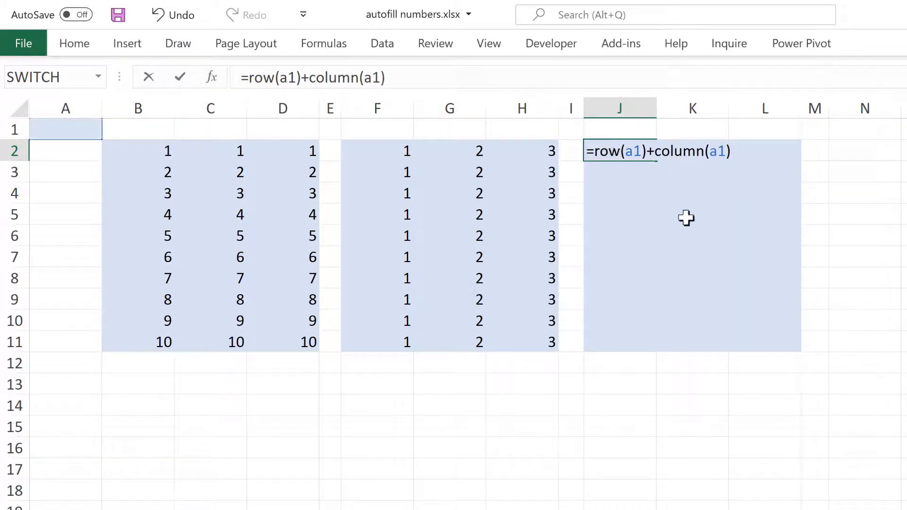
key(Return)
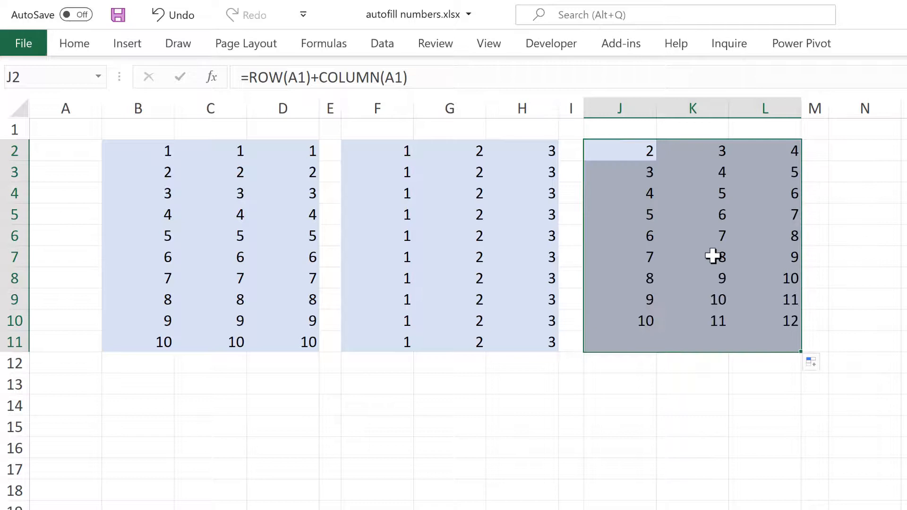
click(693, 257)
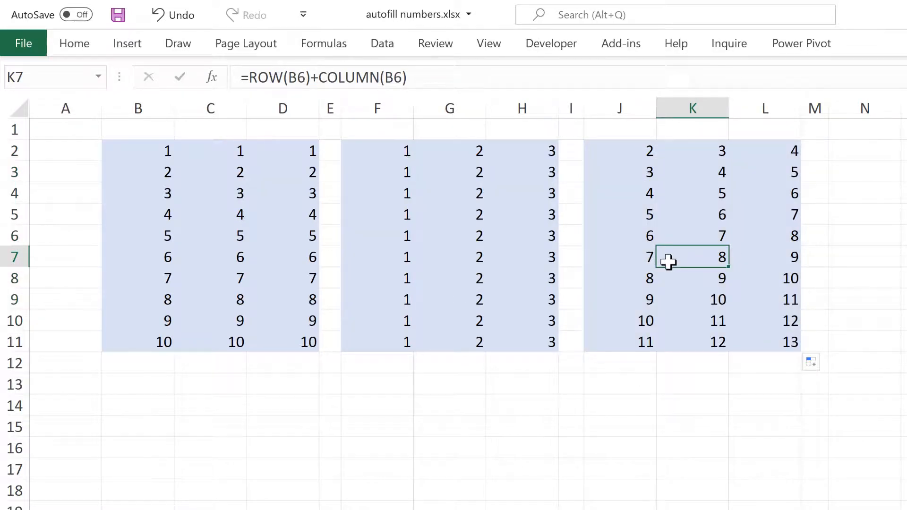
mouse_move(633, 154)
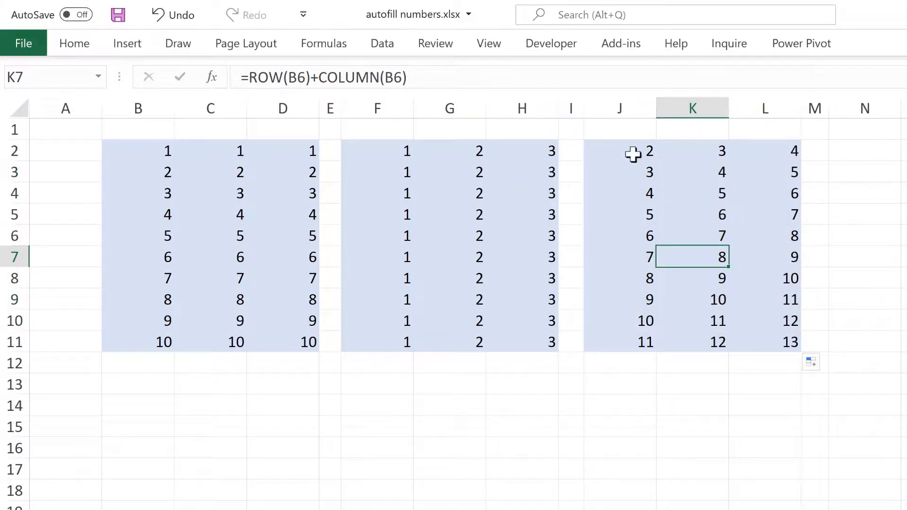
Edit J2 to =(ROW(A1)-1)+COLUMN(A1) and copy it across J2:L11.
double_click(619, 150)
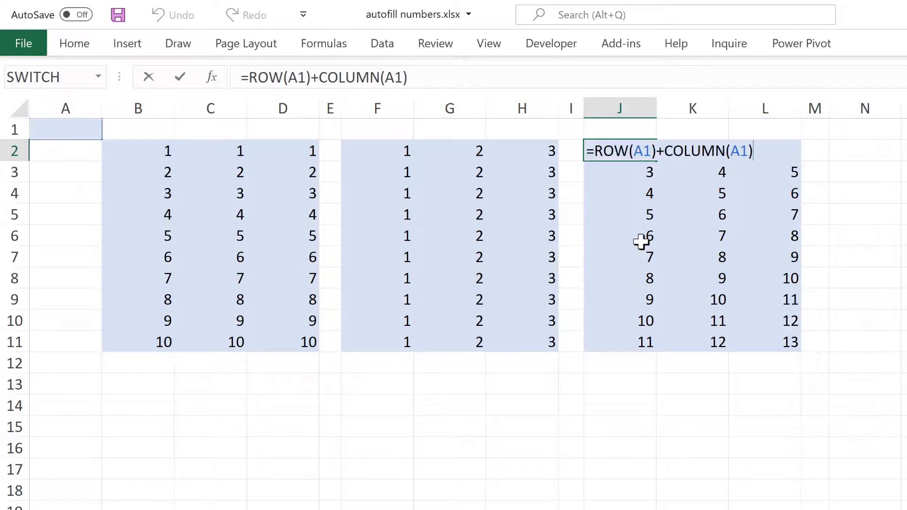
mouse_move(641, 172)
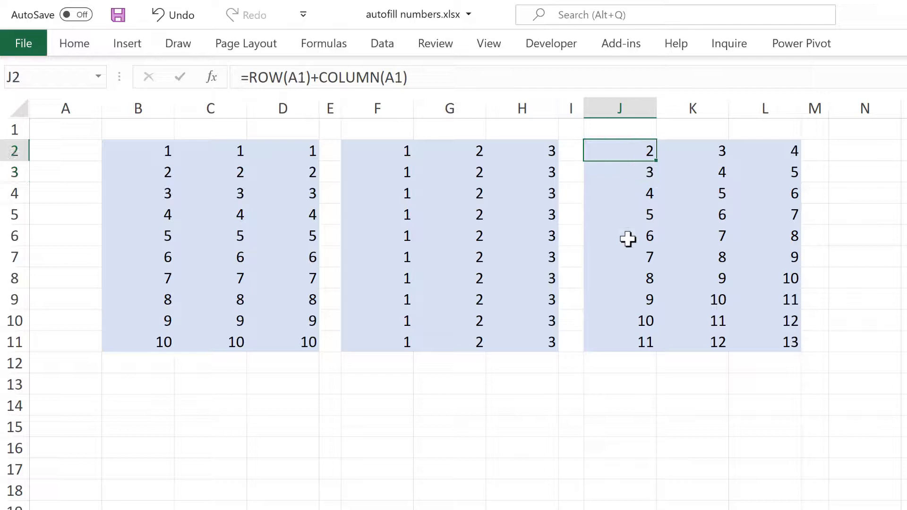
double_click(619, 150)
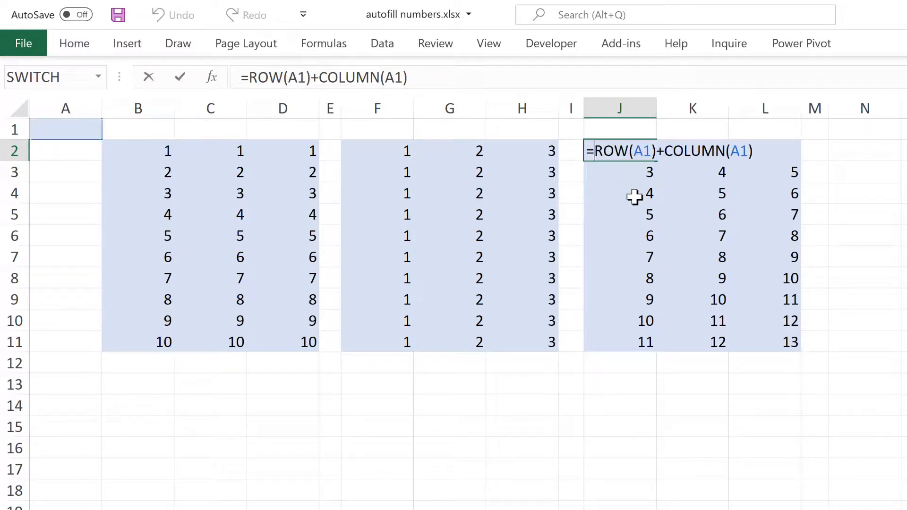
text(()
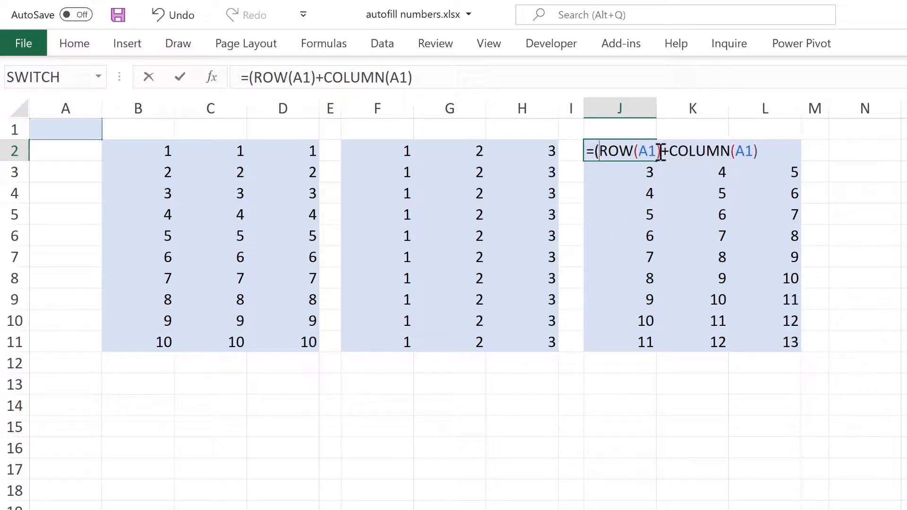
mouse_move(692, 178)
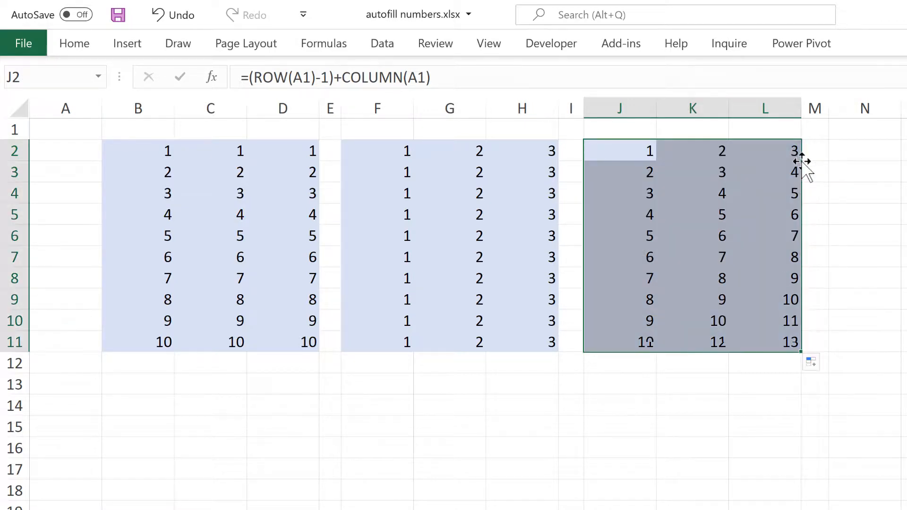
click(619, 151)
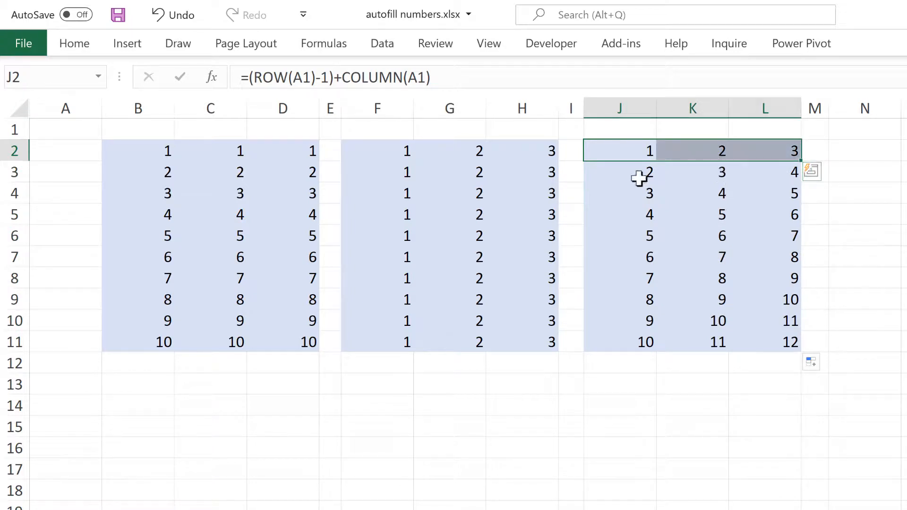
Check the copied formulas in J4, J5 and further down column J, returning to J2.
click(621, 193)
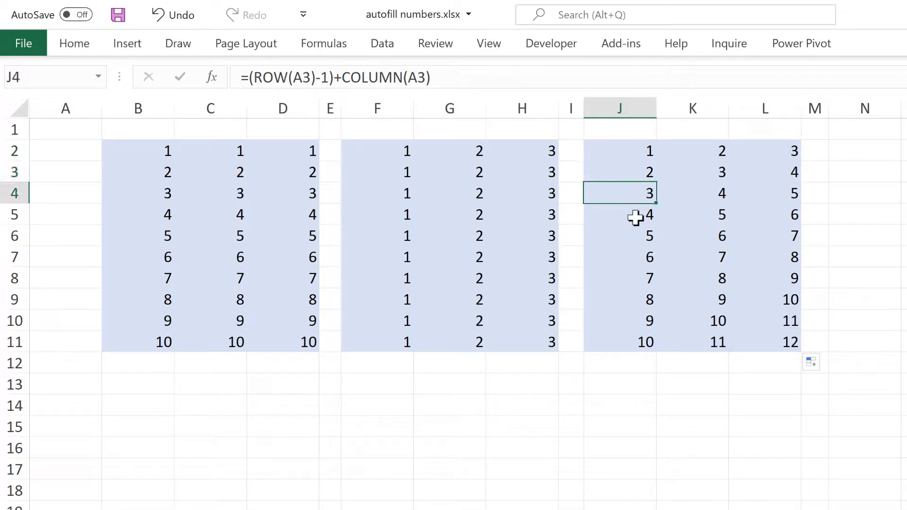
click(619, 215)
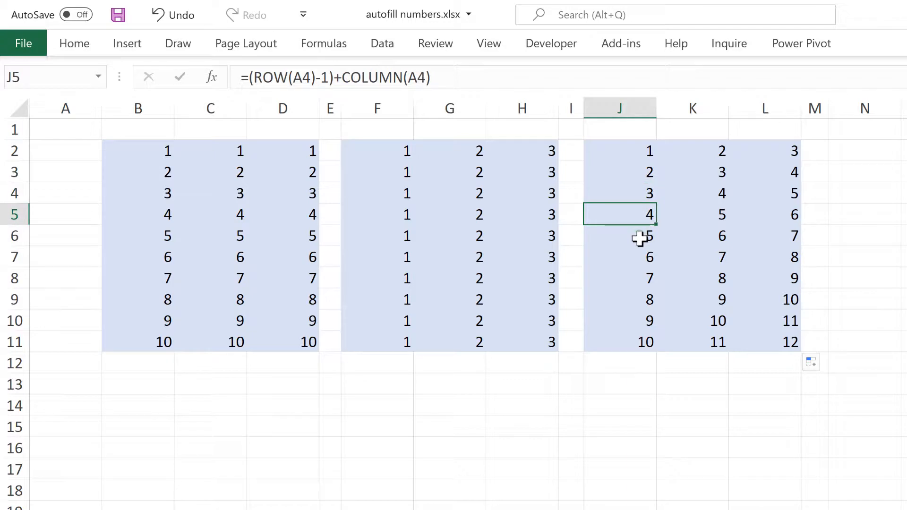
click(618, 278)
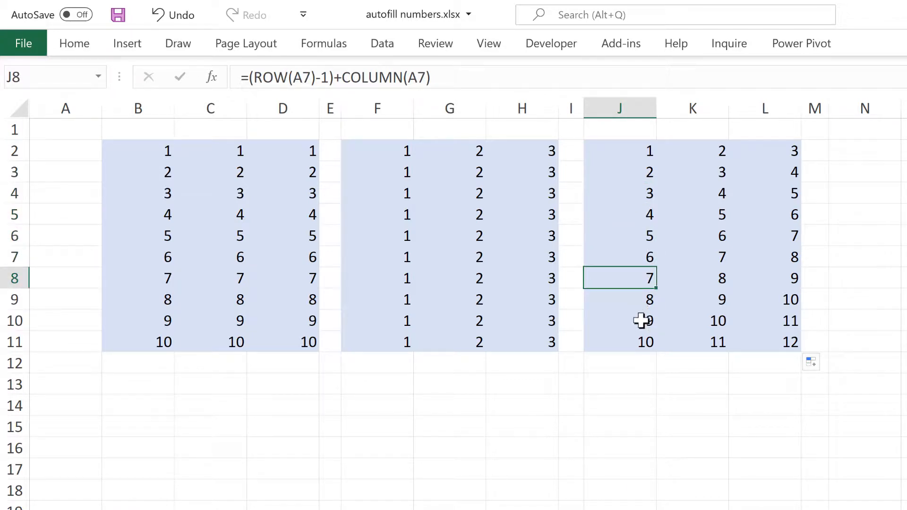
click(618, 151)
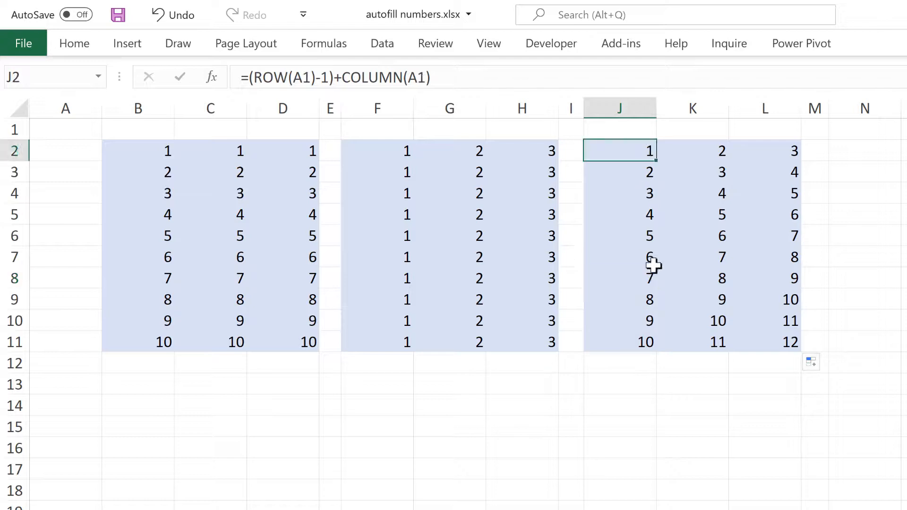
Edit J2 to =(ROW(A1)-1)*3+COLUMN(A1) and fill J2:L11 with 1 to 30.
double_click(619, 150)
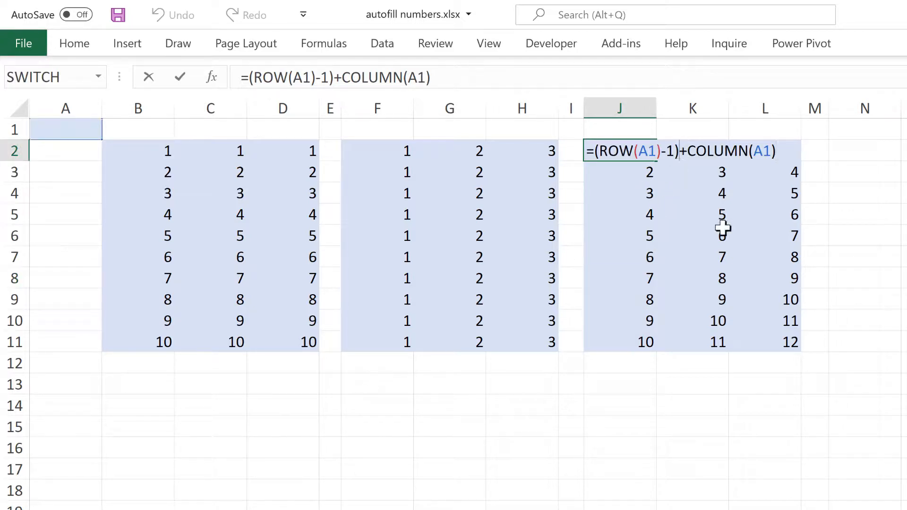
text(*3)
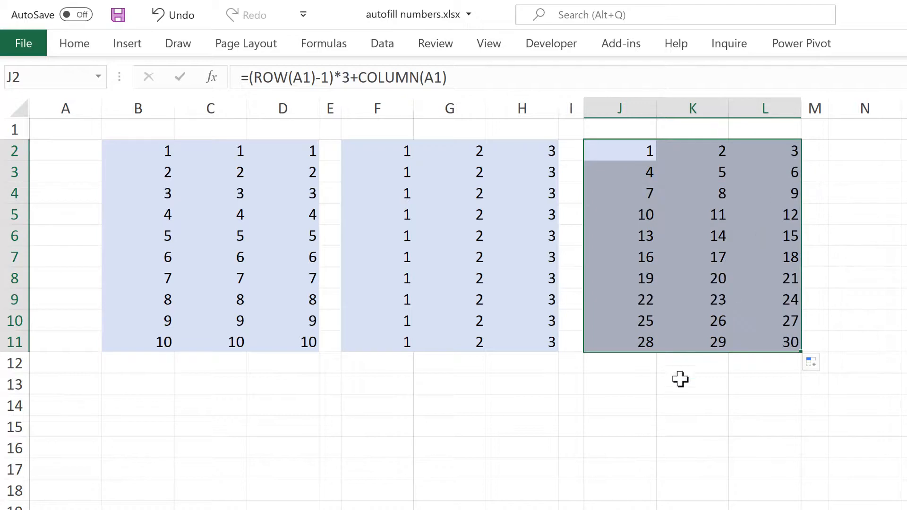
click(692, 384)
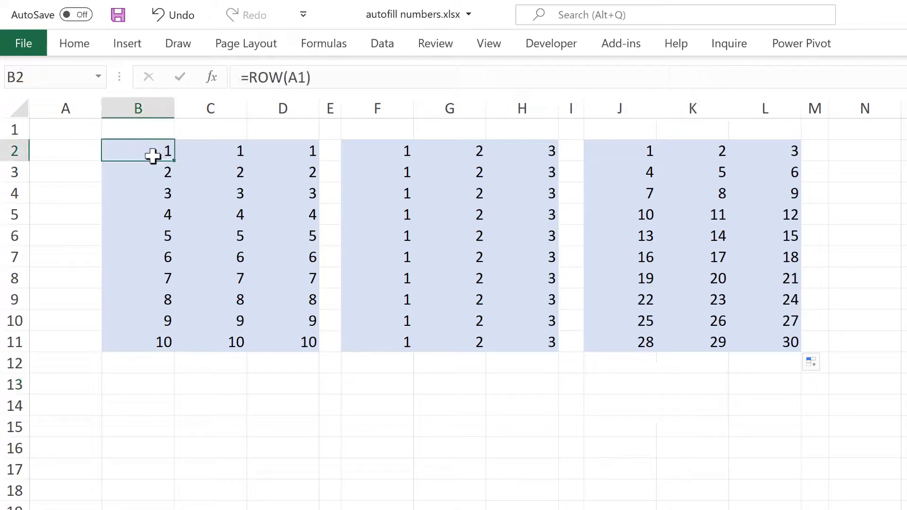
Change B2 to =(ROW(A1)-1)*3 and fill B2:D11 with 0 to 27.
double_click(138, 151)
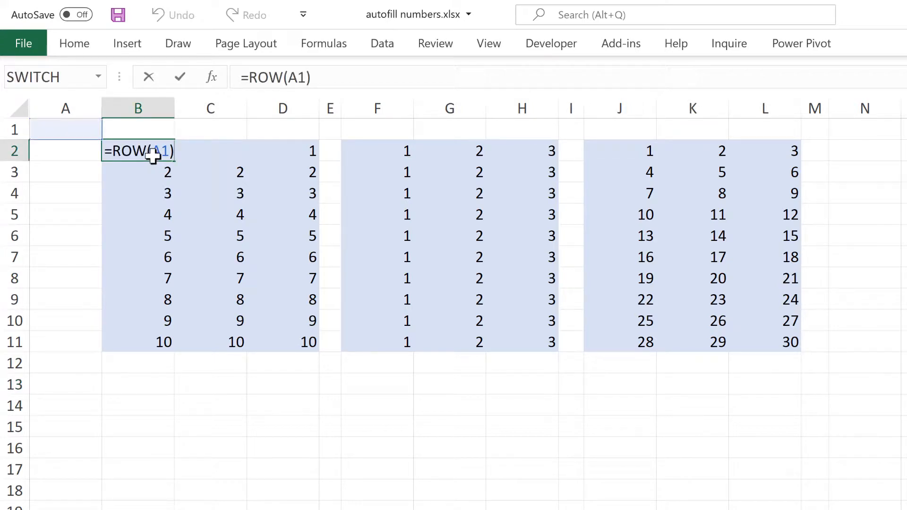
text(-1)
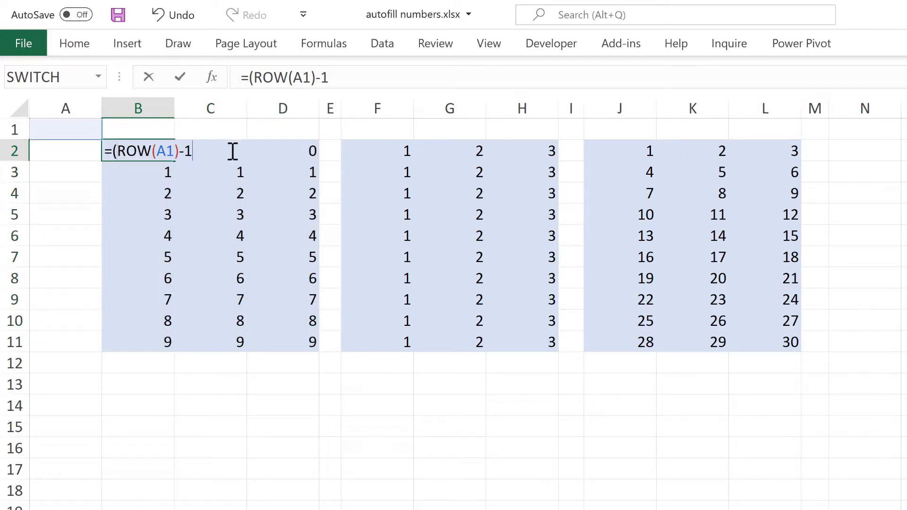
text(*)
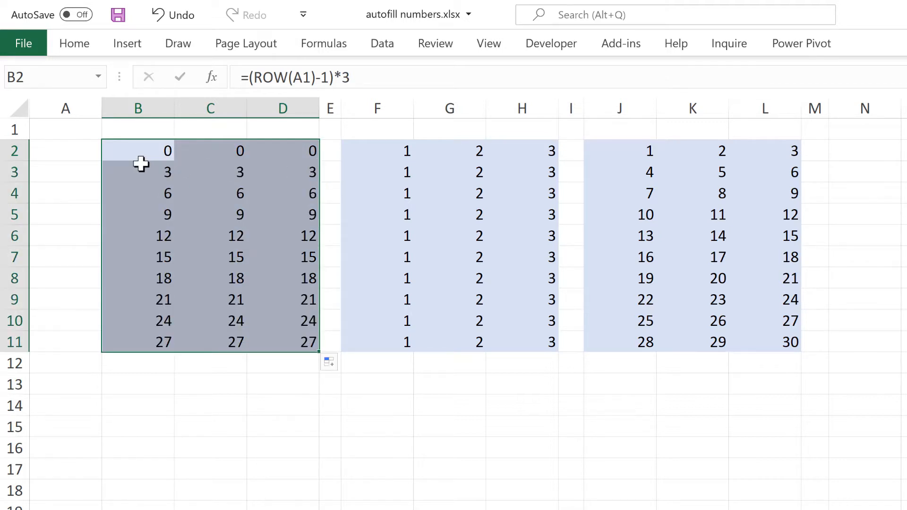
click(138, 171)
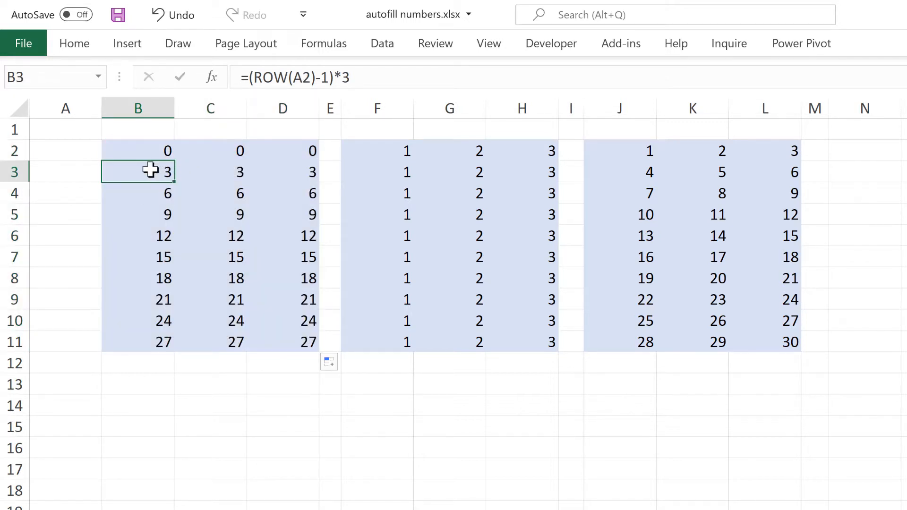
click(377, 171)
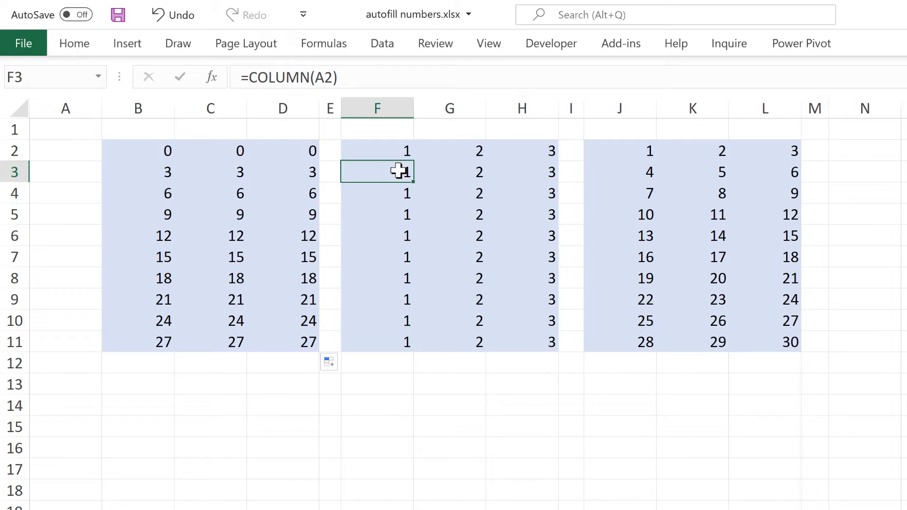
click(619, 172)
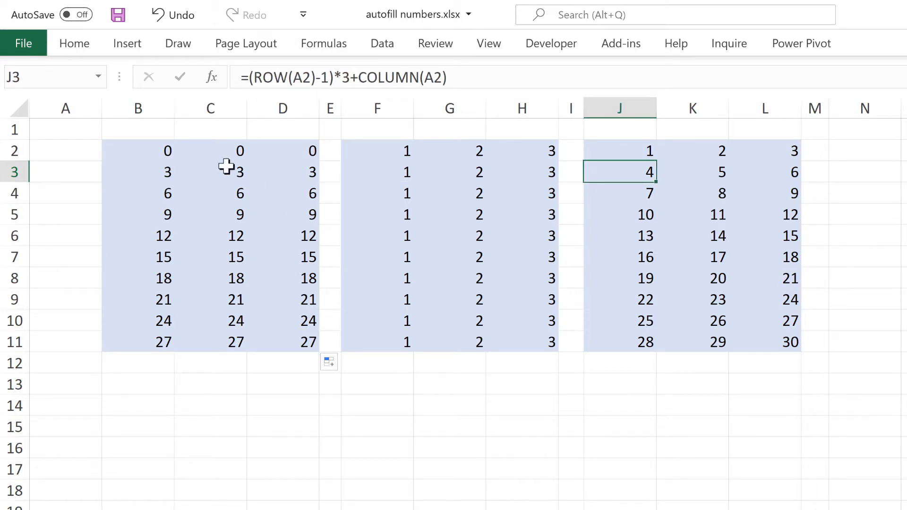
click(209, 172)
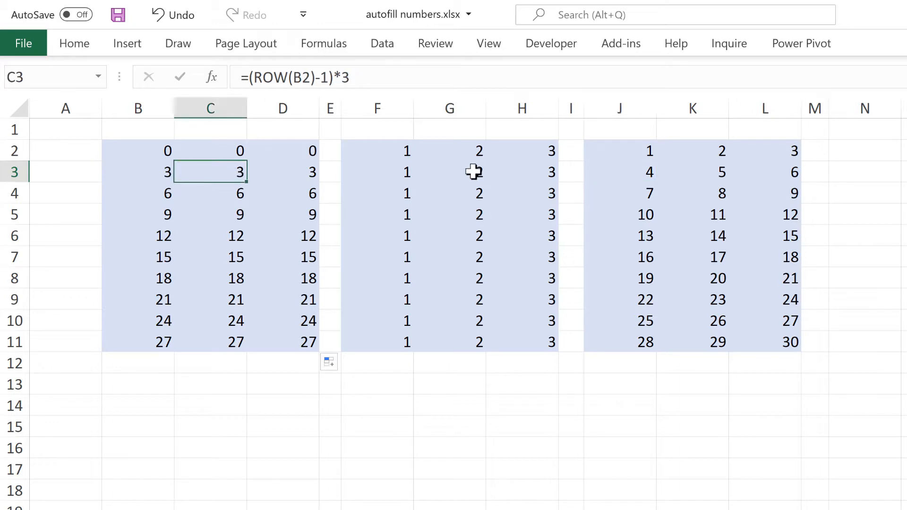
click(692, 172)
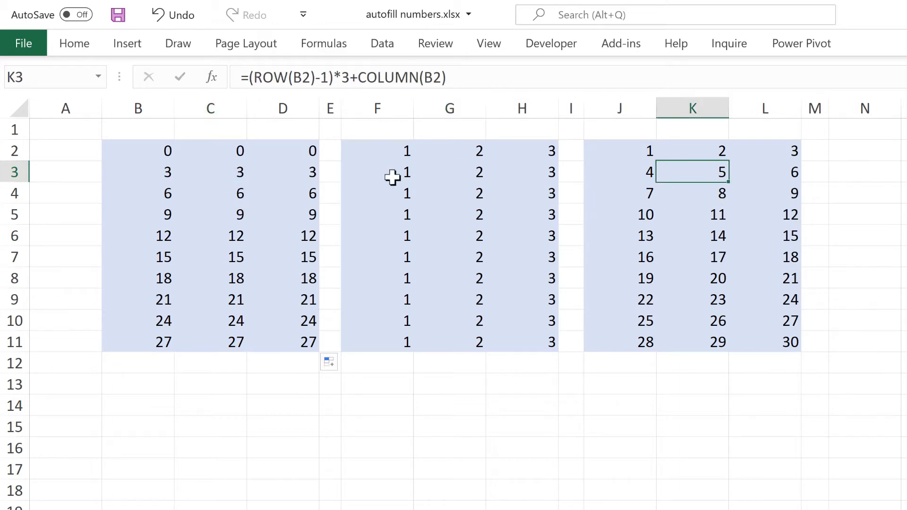
click(522, 172)
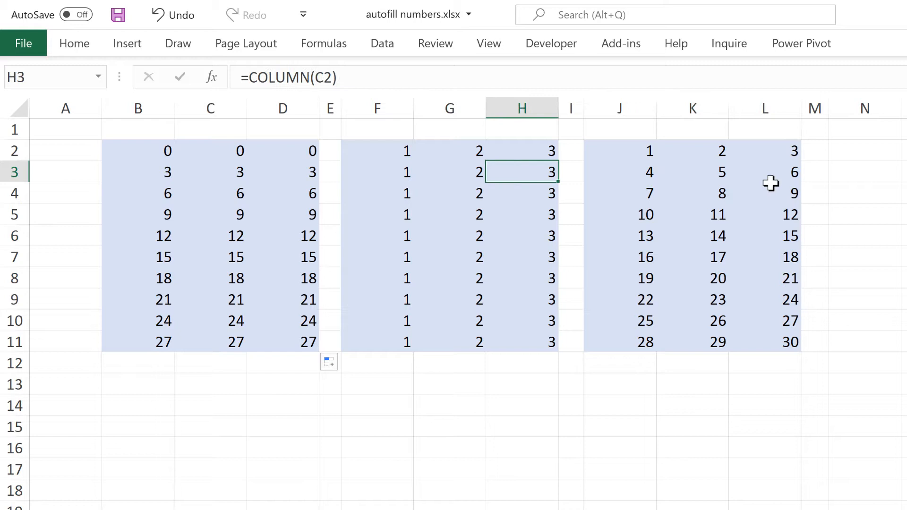
click(765, 172)
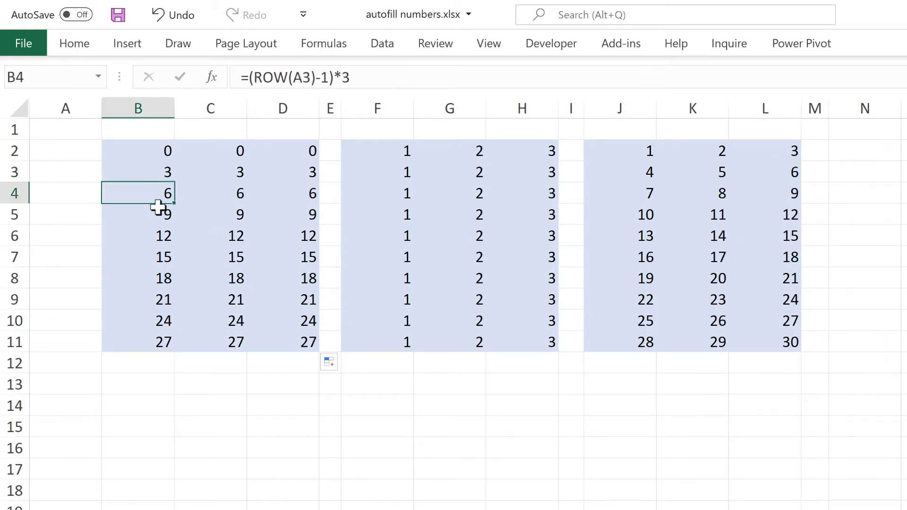
mouse_move(382, 198)
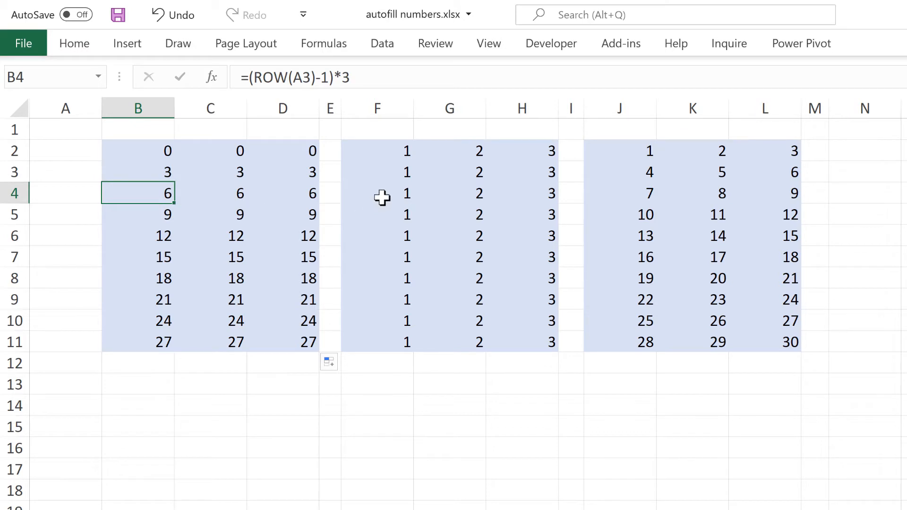
click(620, 193)
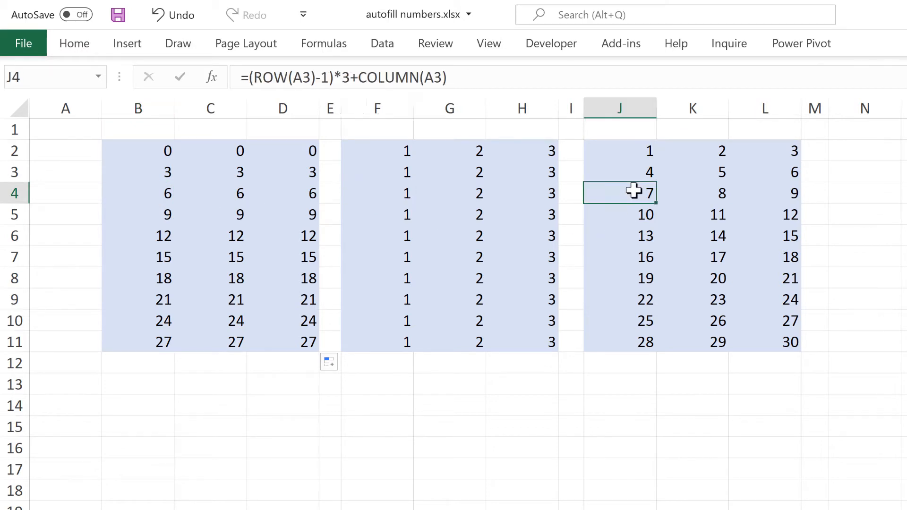
mouse_move(852, 301)
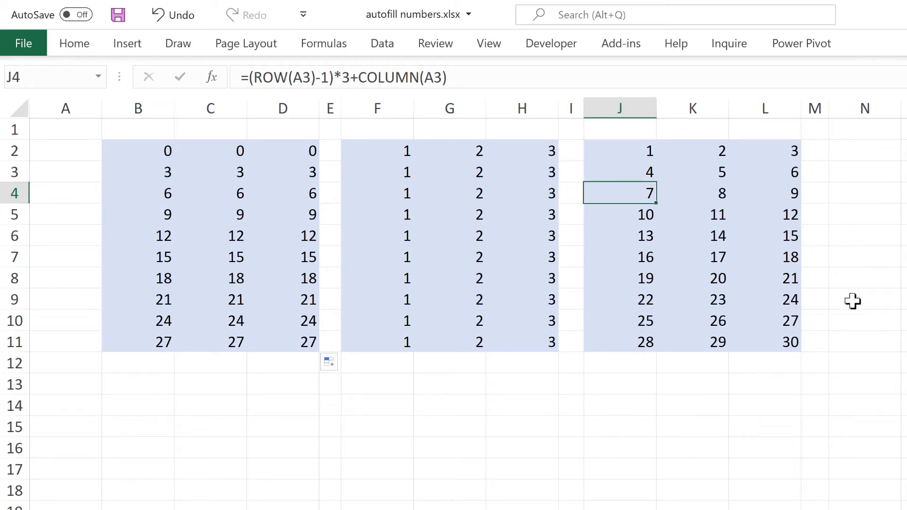
click(863, 386)
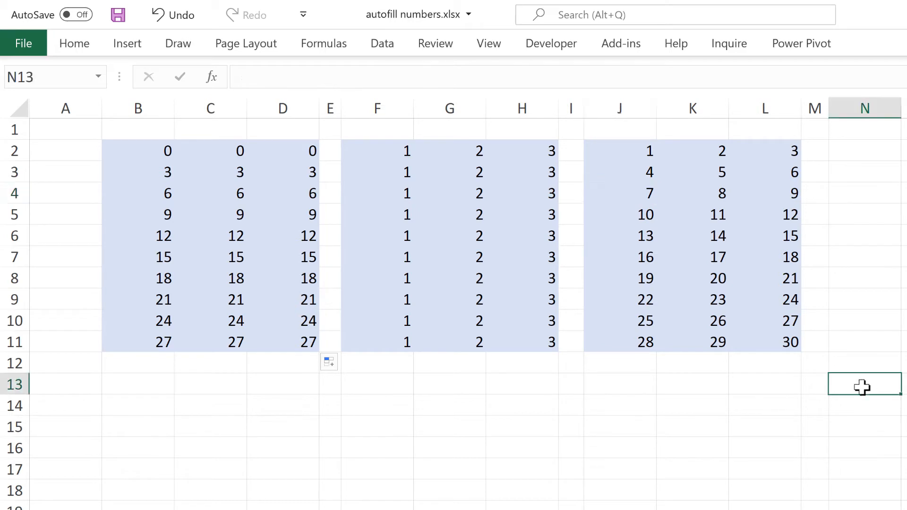